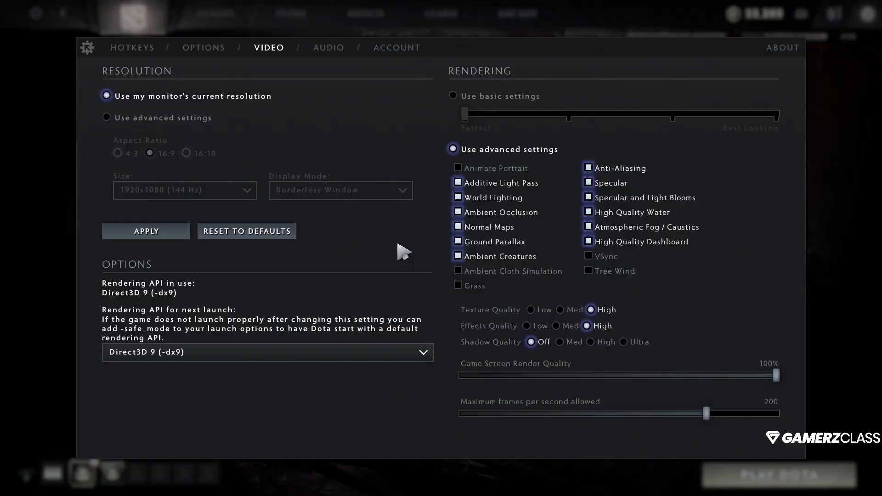
pyautogui.moveTo(184, 189)
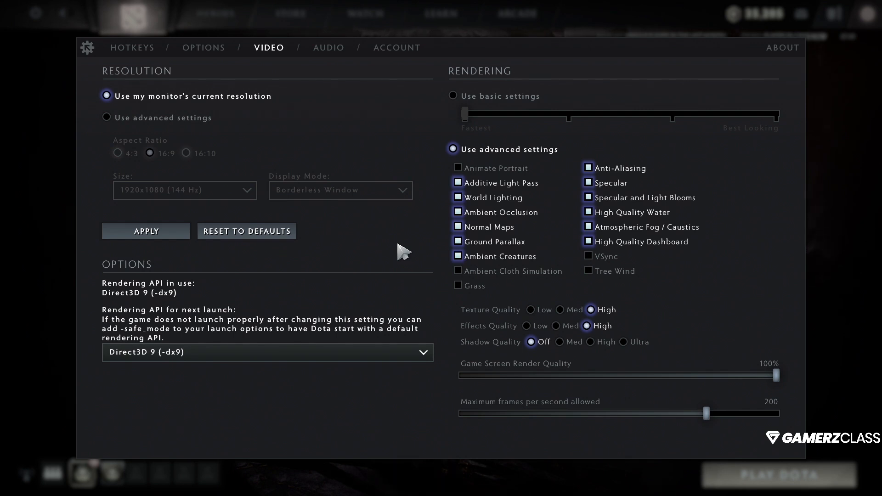
pyautogui.moveTo(478, 167)
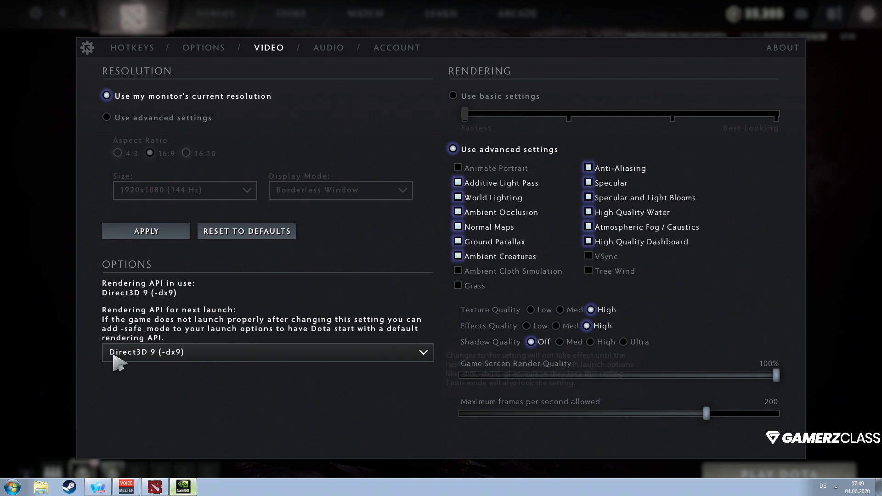
# Step: Browse the refresh-rate list on NVIDIA's Desktop size and position page and keep 144 Hz
pyautogui.click(182, 486)
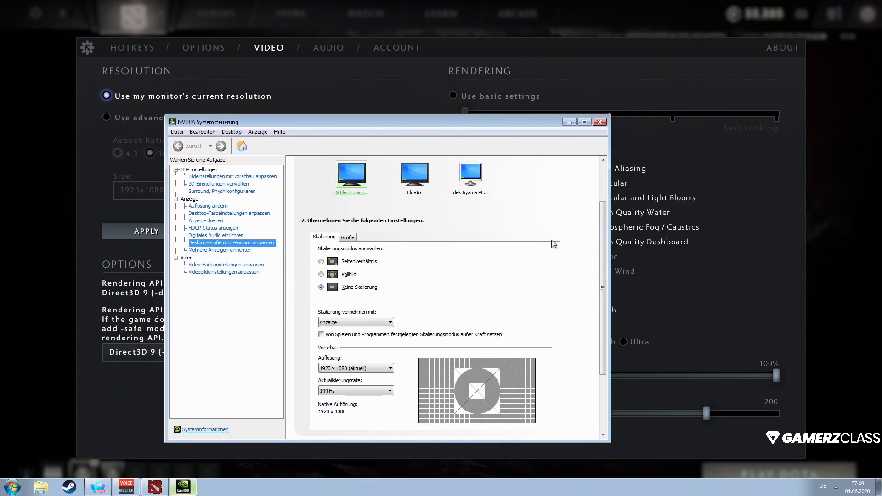
pyautogui.moveTo(618, 289)
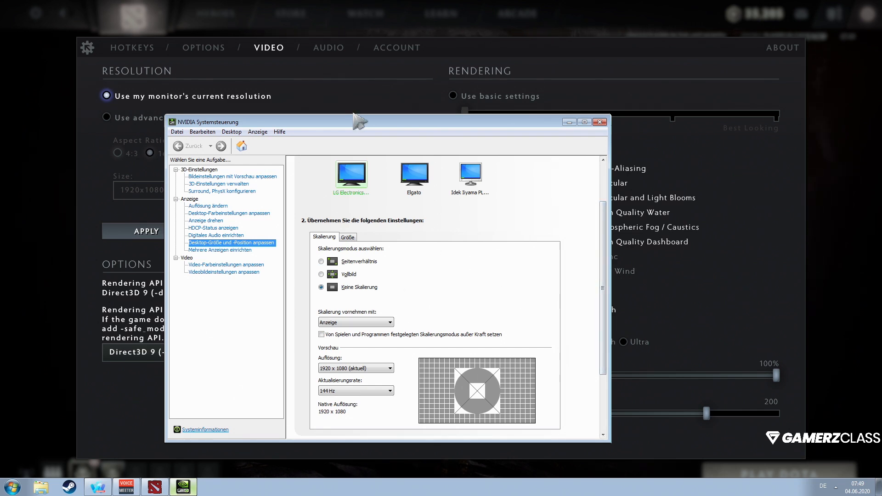
pyautogui.moveTo(360, 121); pyautogui.dragTo(388, 124)
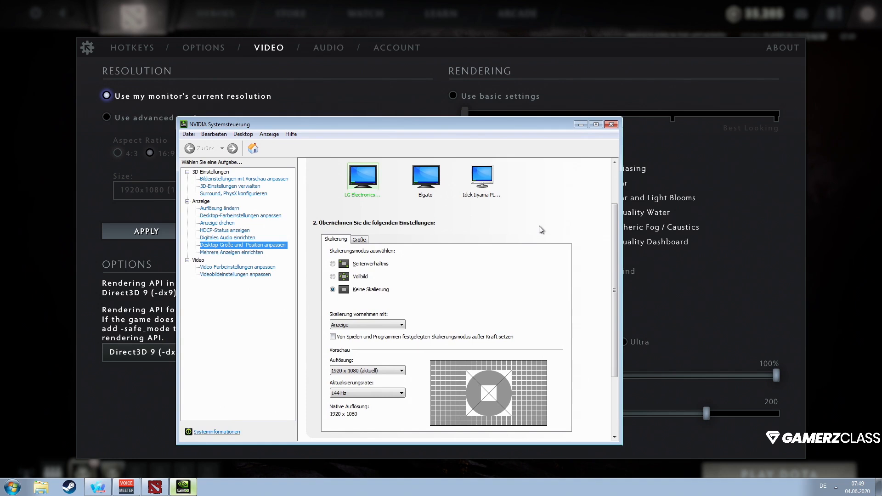
pyautogui.moveTo(240, 254)
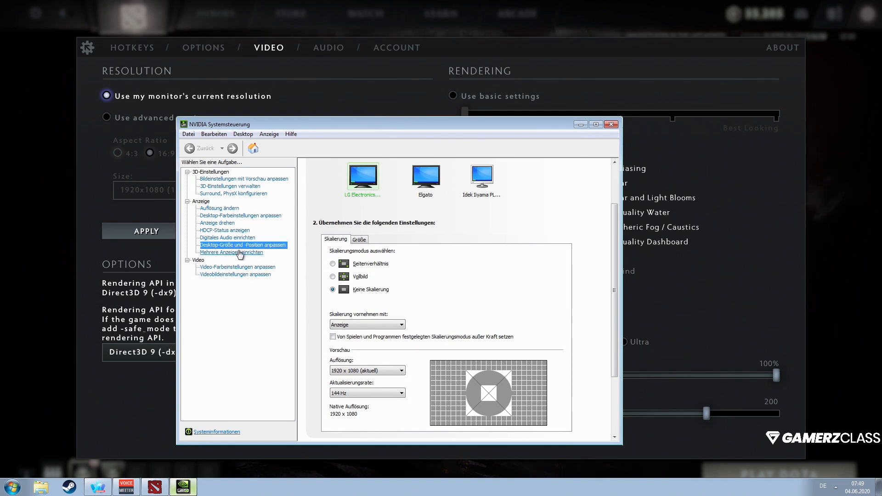
pyautogui.moveTo(552, 297)
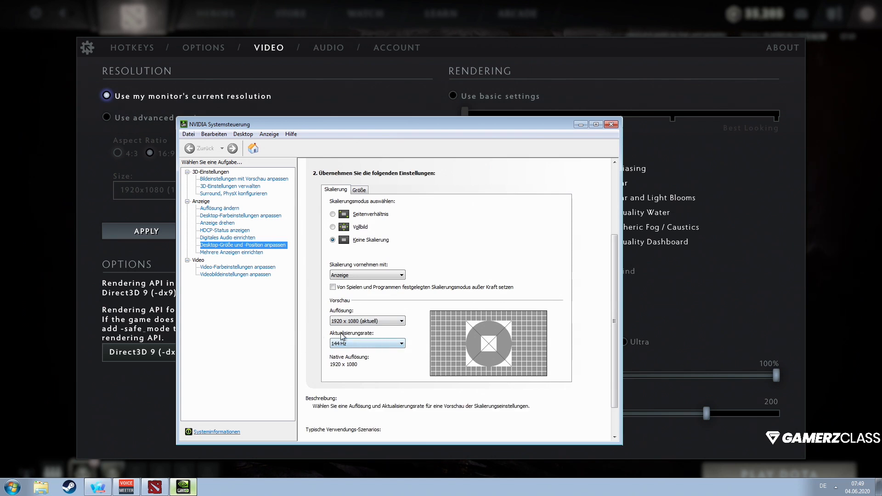
pyautogui.click(400, 342)
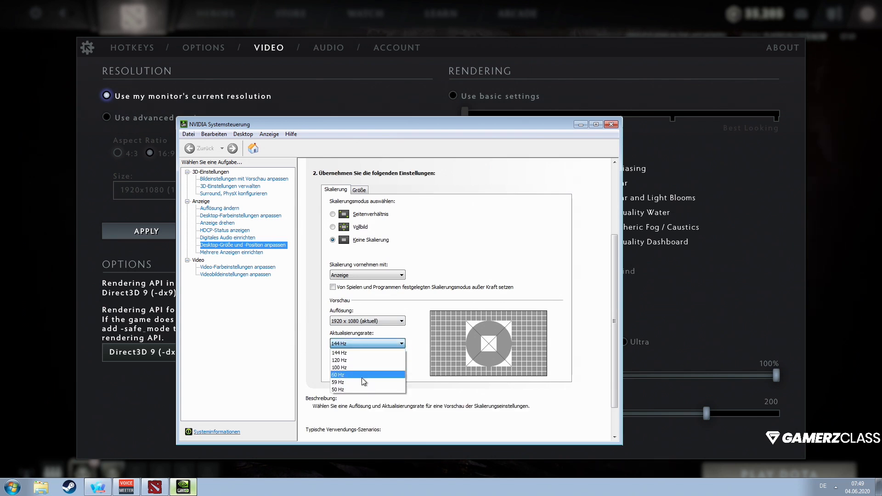
pyautogui.moveTo(352, 383)
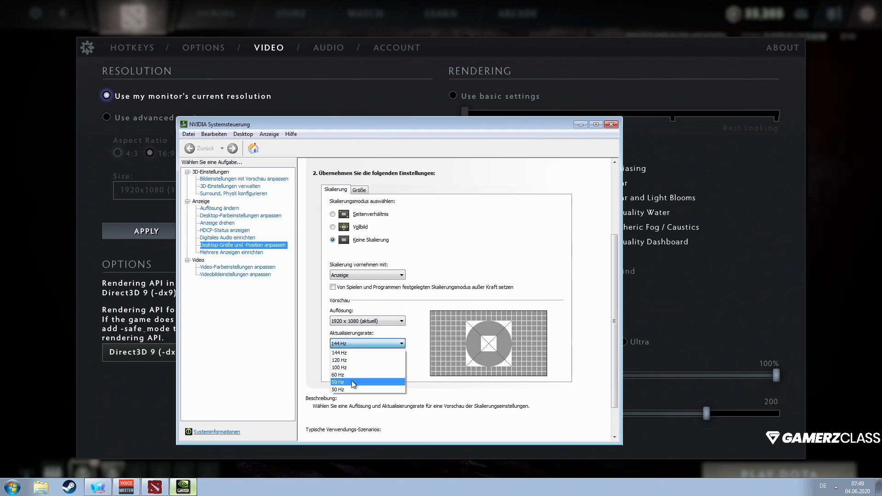
pyautogui.moveTo(353, 368)
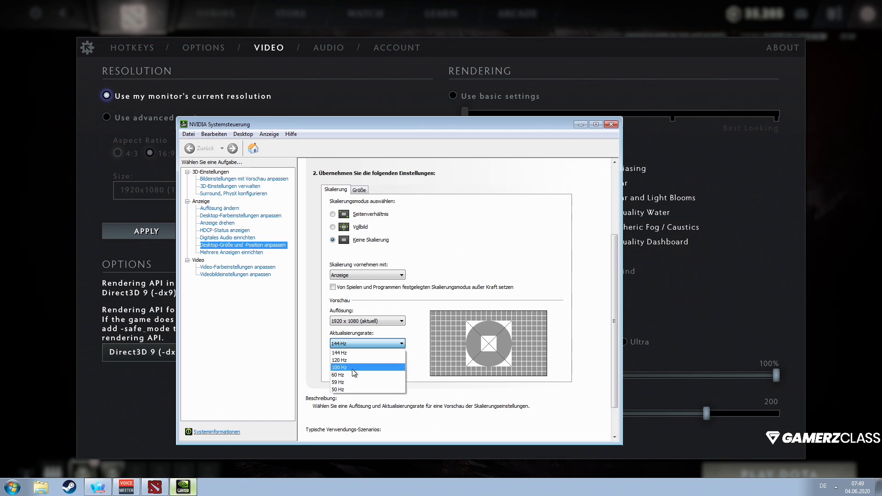
pyautogui.moveTo(347, 353)
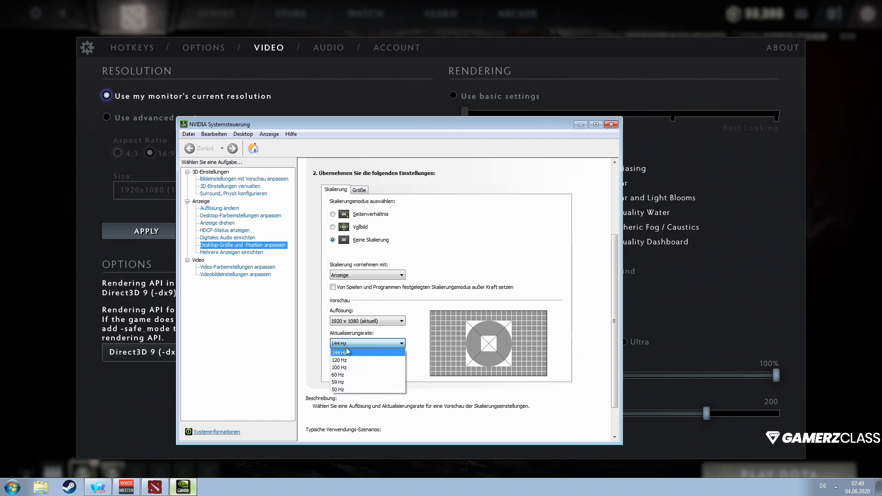
pyautogui.moveTo(338, 343)
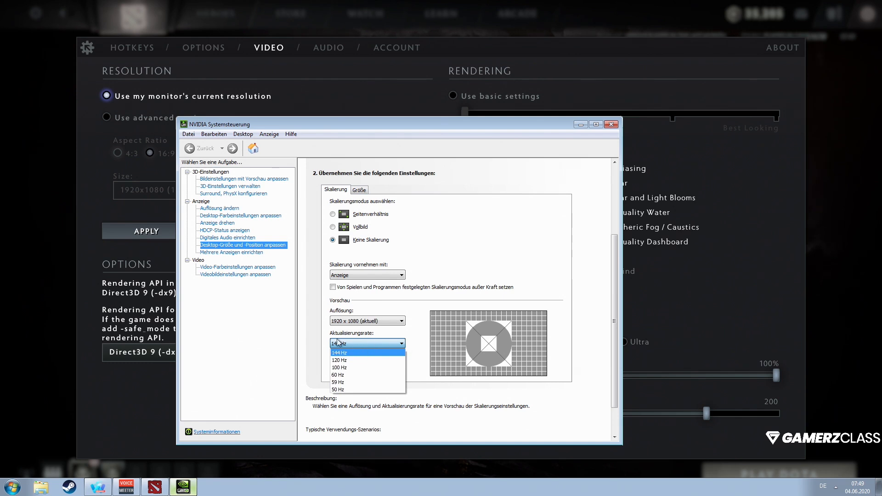
pyautogui.moveTo(356, 351)
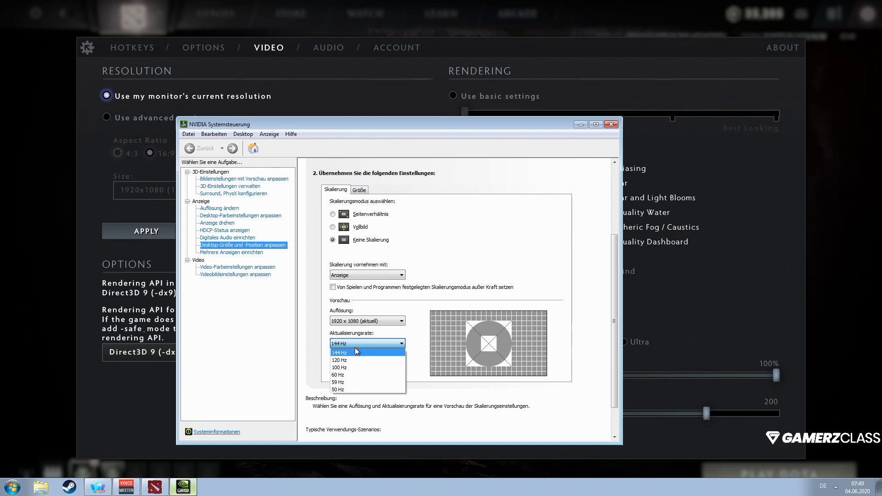
pyautogui.moveTo(359, 345)
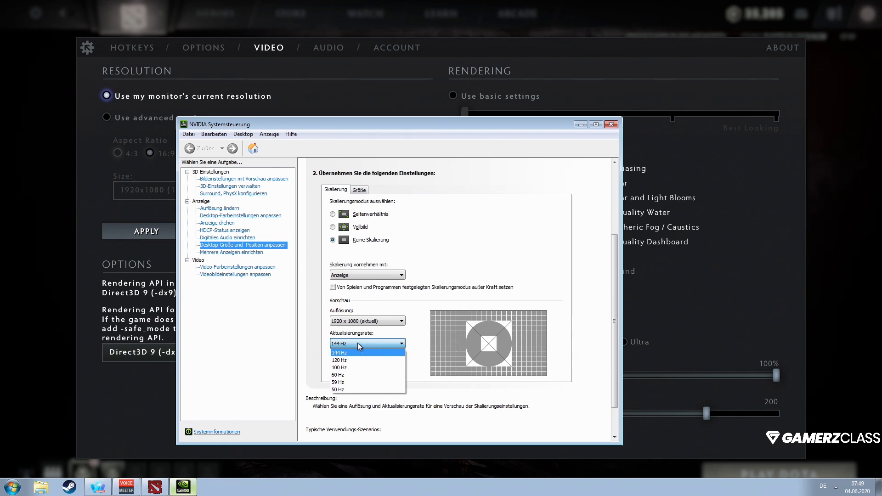
pyautogui.click(11, 487)
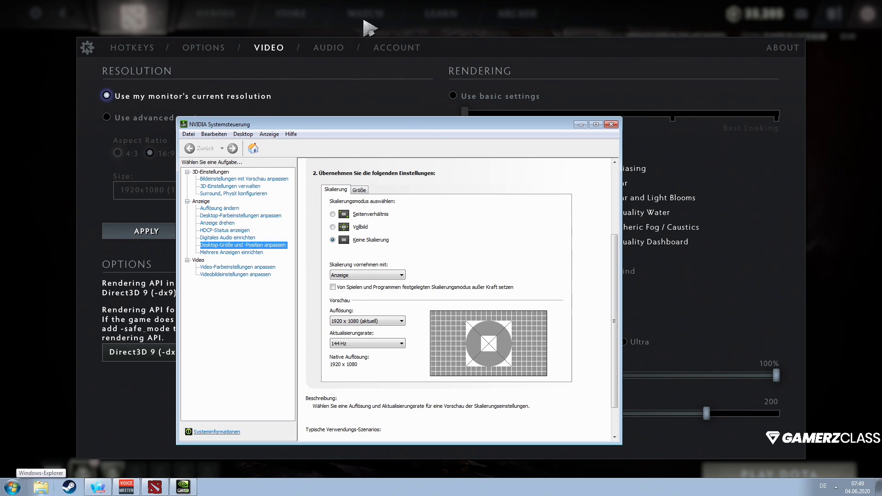
# Step: Check the GeForce GTX 970 monitor properties in Windows and keep the refresh rate at 144 Hertz
pyautogui.click(10, 486)
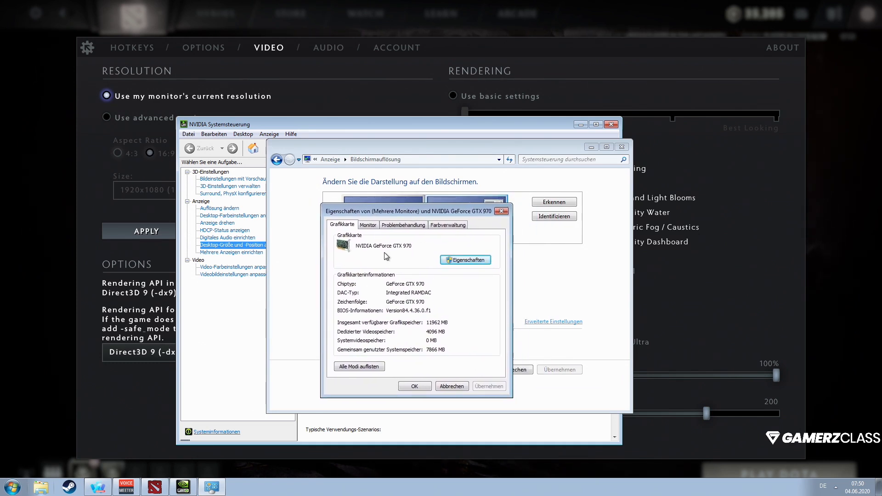
pyautogui.click(368, 224)
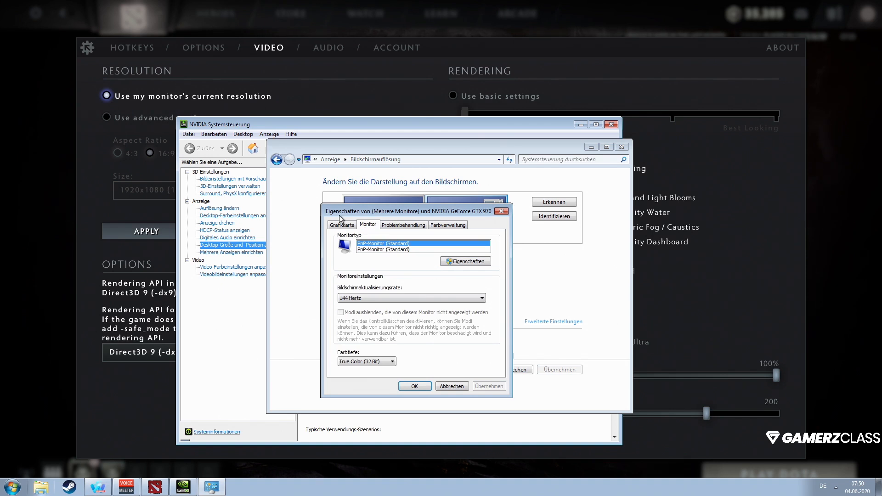
pyautogui.click(341, 224)
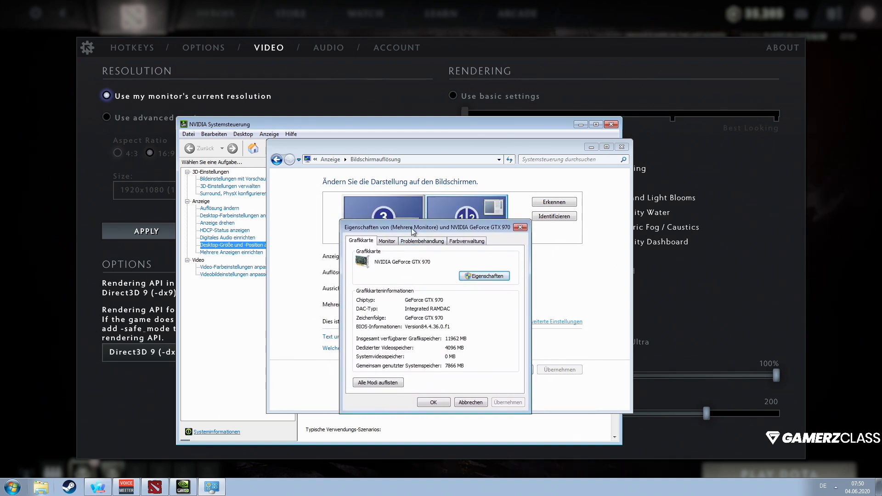
pyautogui.click(386, 241)
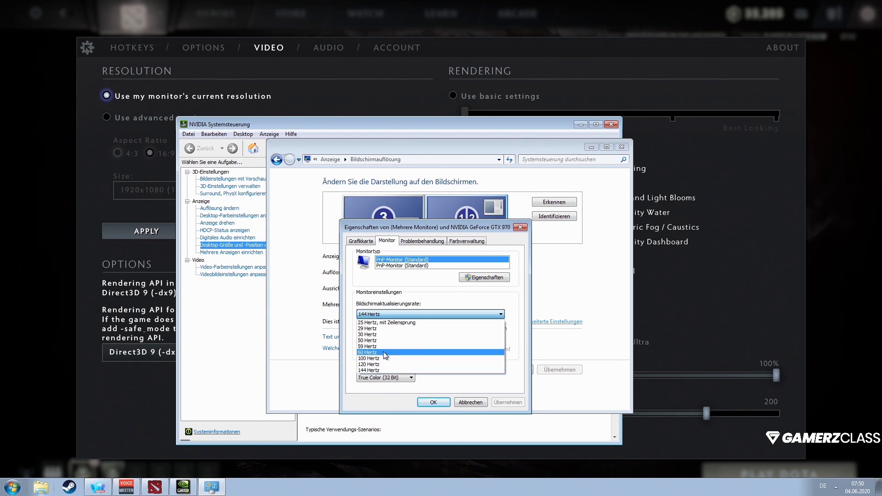
pyautogui.moveTo(373, 356)
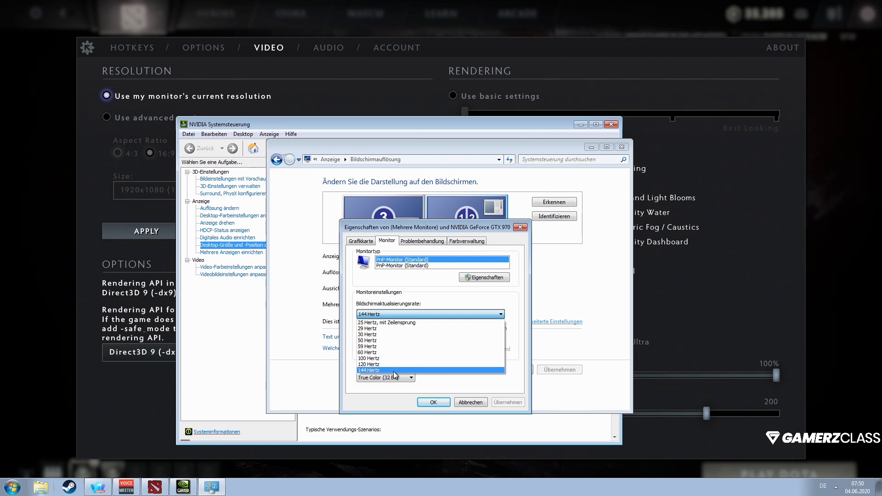
pyautogui.click(369, 370)
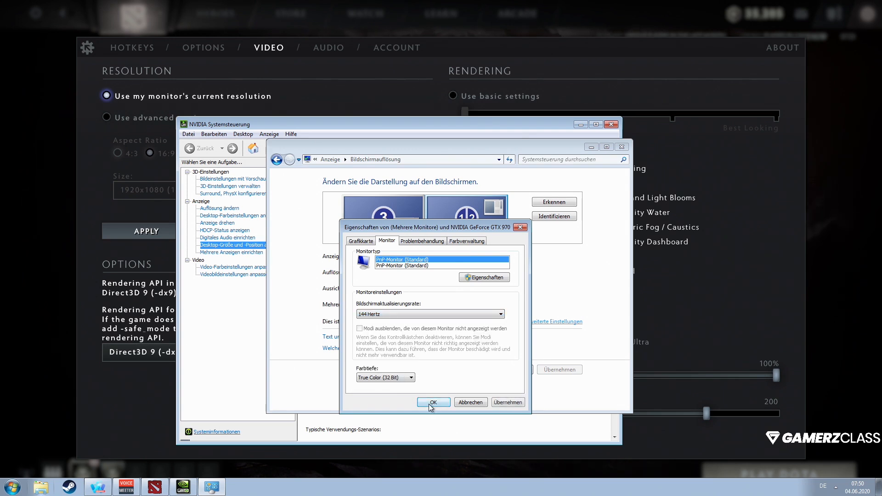
# Step: Confirm the monitor properties at 144 Hz and close the dialog
pyautogui.click(433, 403)
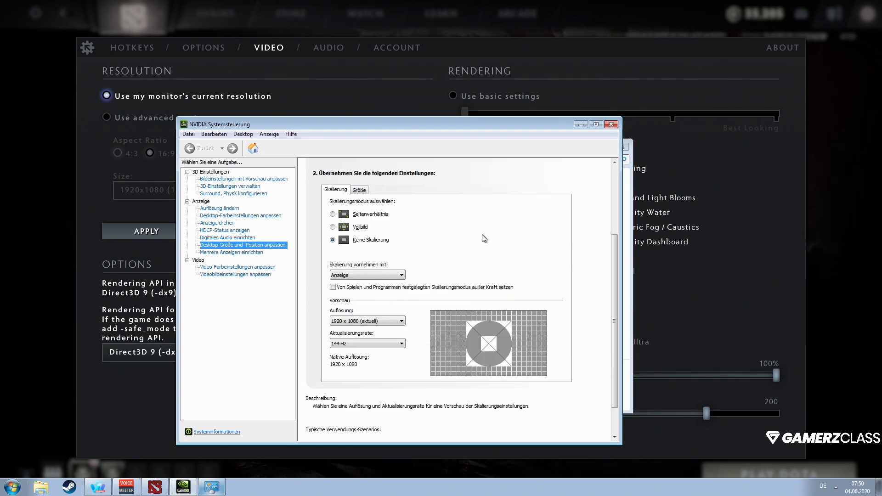
pyautogui.moveTo(358, 247)
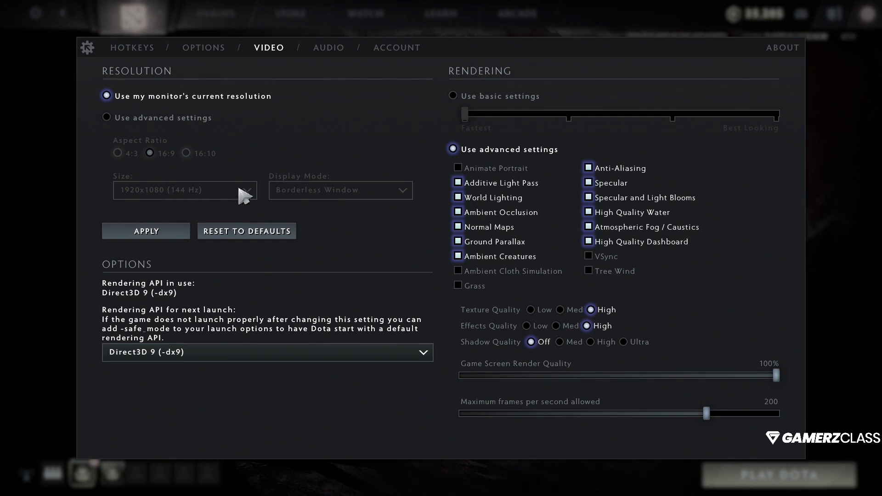
pyautogui.moveTo(201, 203)
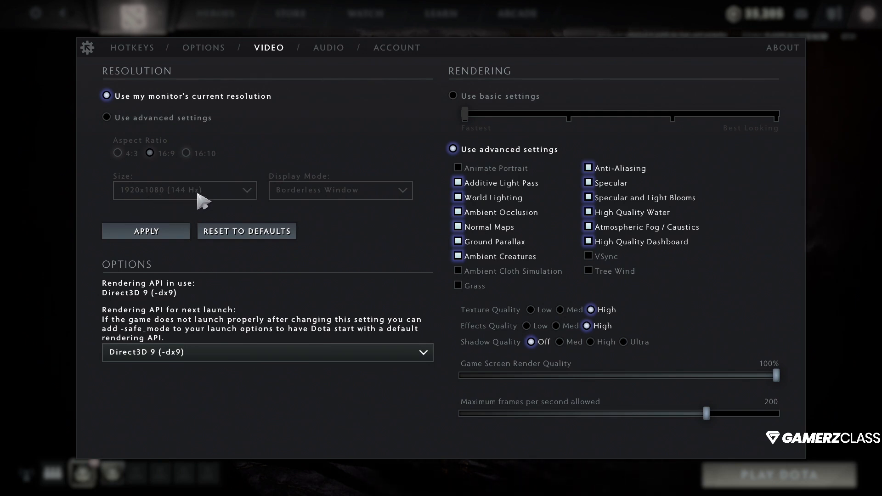
pyautogui.moveTo(133, 196)
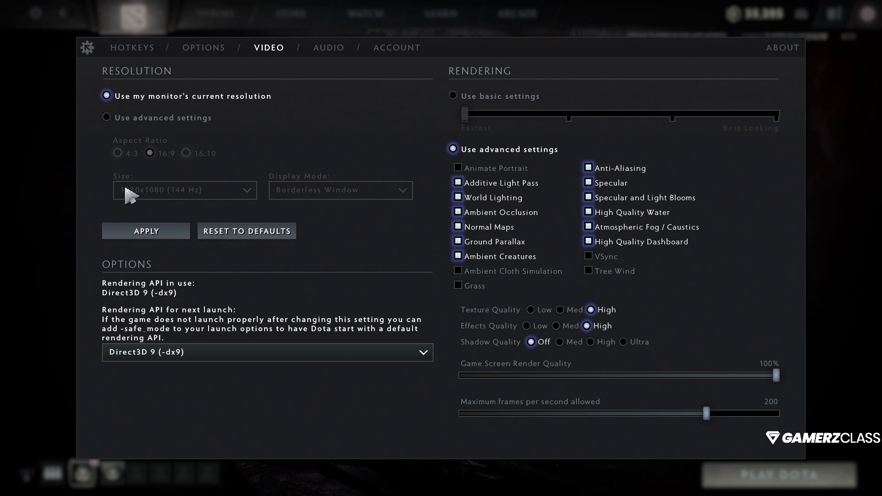
pyautogui.moveTo(175, 209)
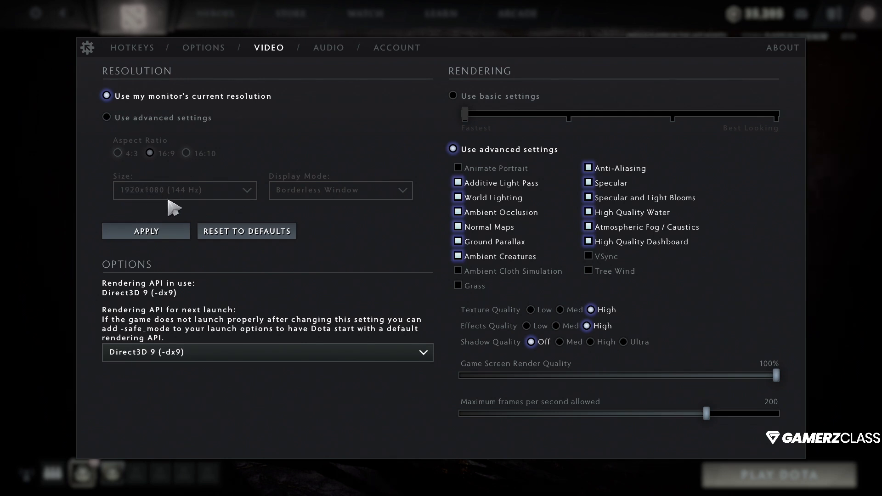
pyautogui.moveTo(192, 201)
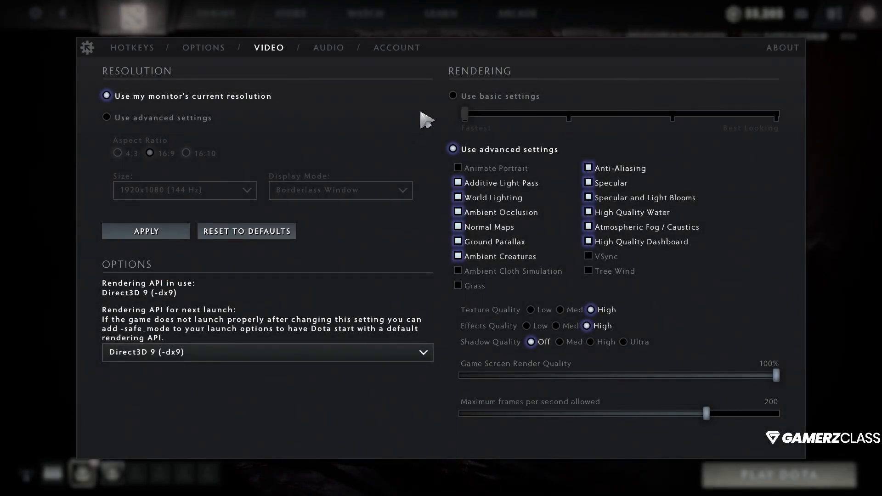
pyautogui.moveTo(151, 155)
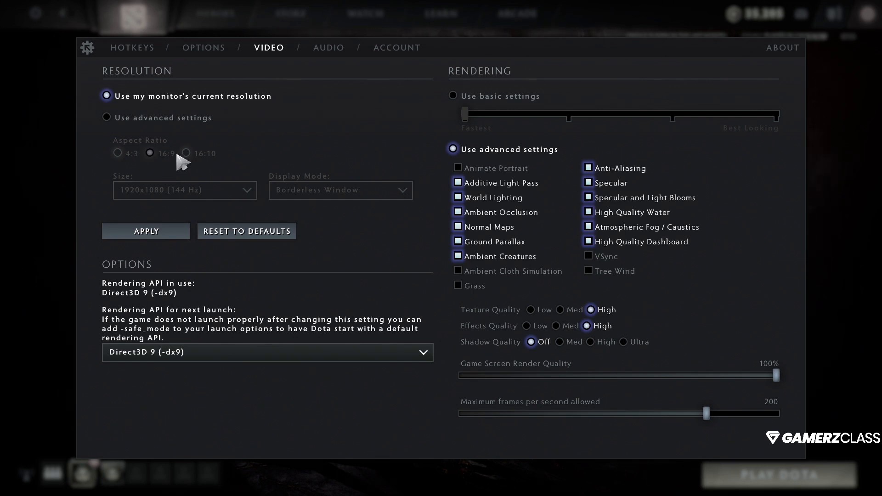
pyautogui.moveTo(209, 170)
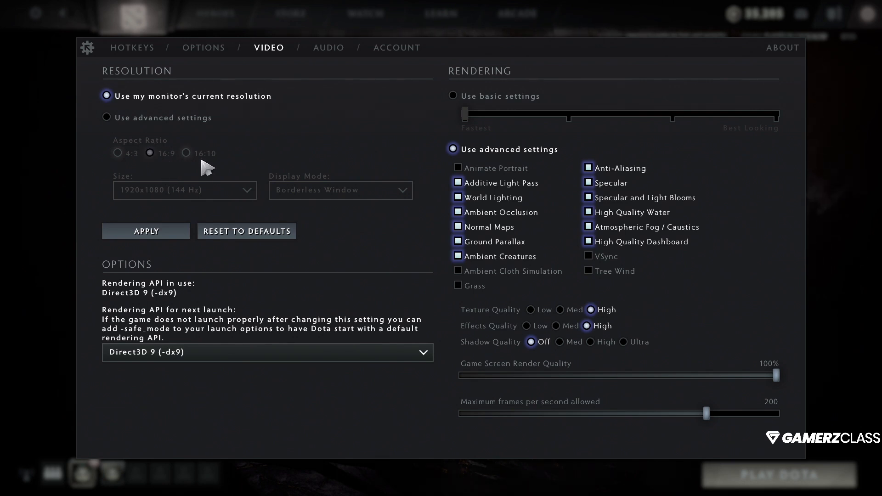
pyautogui.moveTo(318, 146)
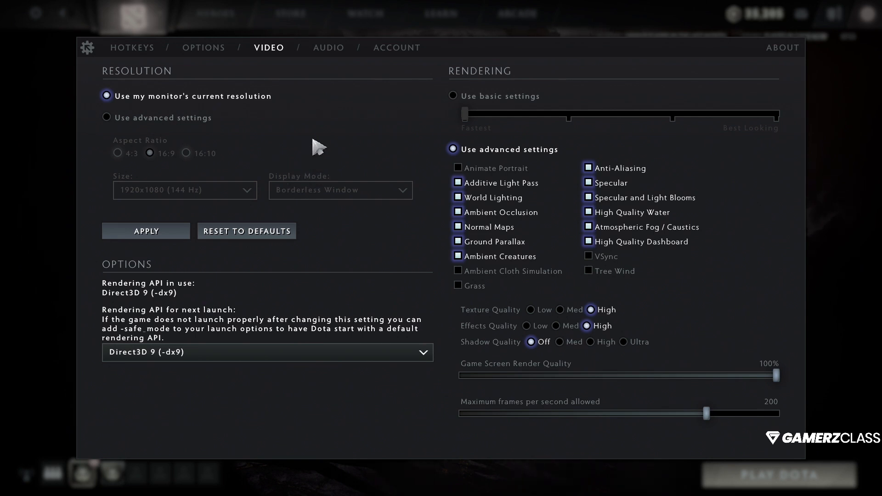
pyautogui.moveTo(357, 151)
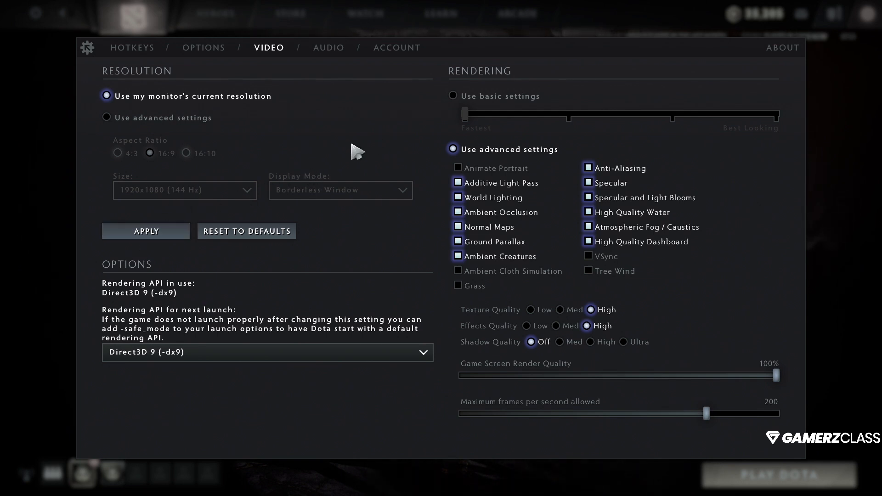
pyautogui.moveTo(328, 157)
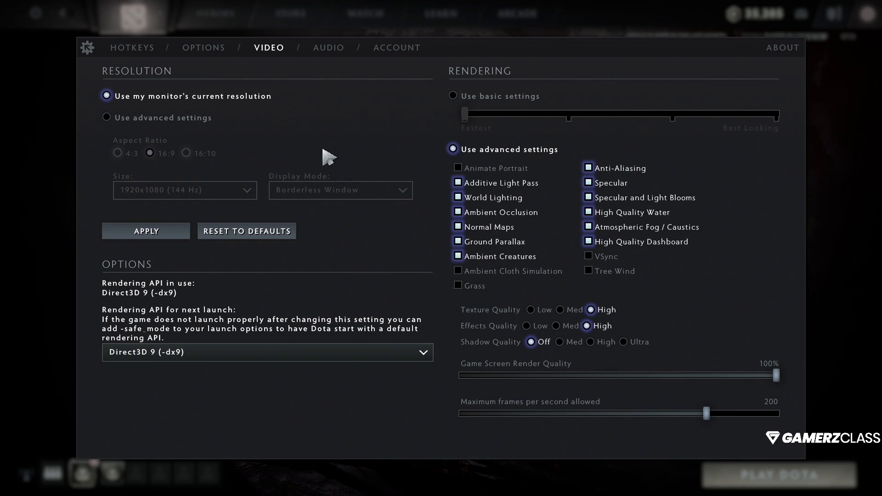
pyautogui.moveTo(347, 220)
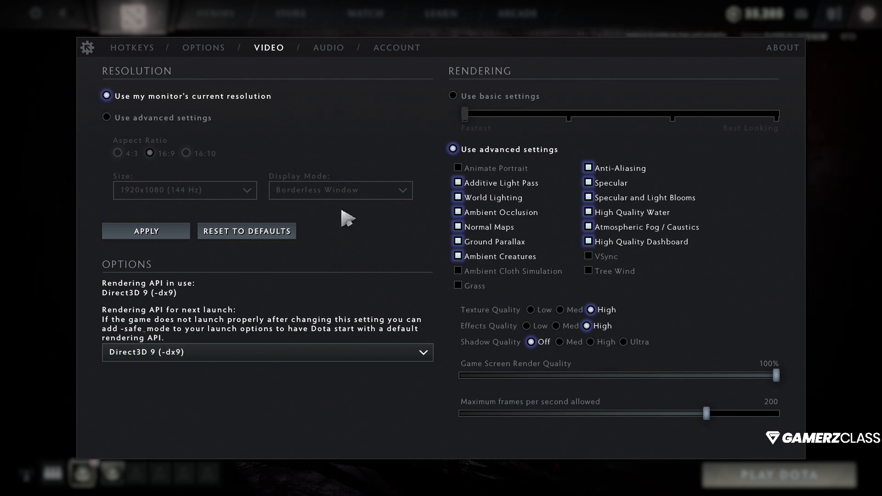
pyautogui.moveTo(352, 177)
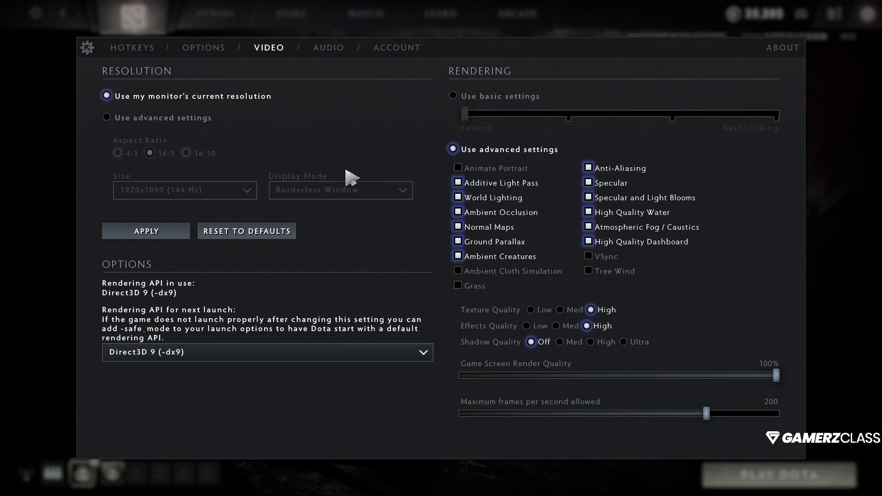
pyautogui.moveTo(286, 178)
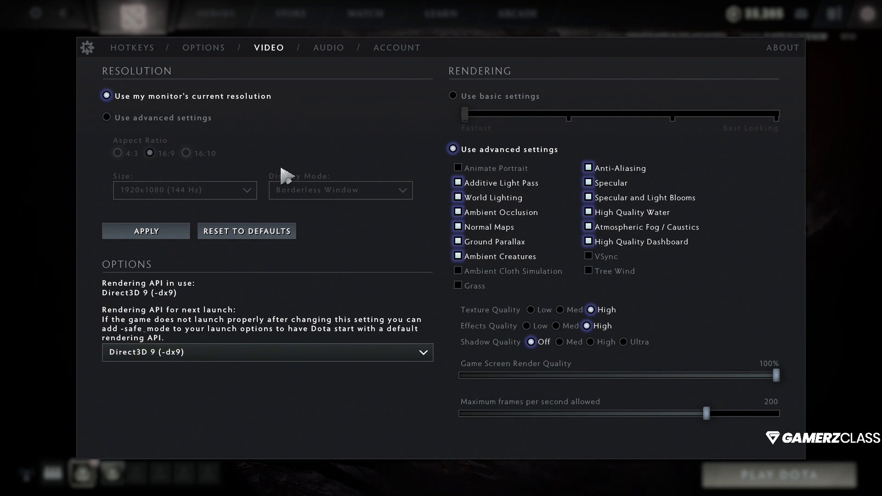
pyautogui.moveTo(289, 172)
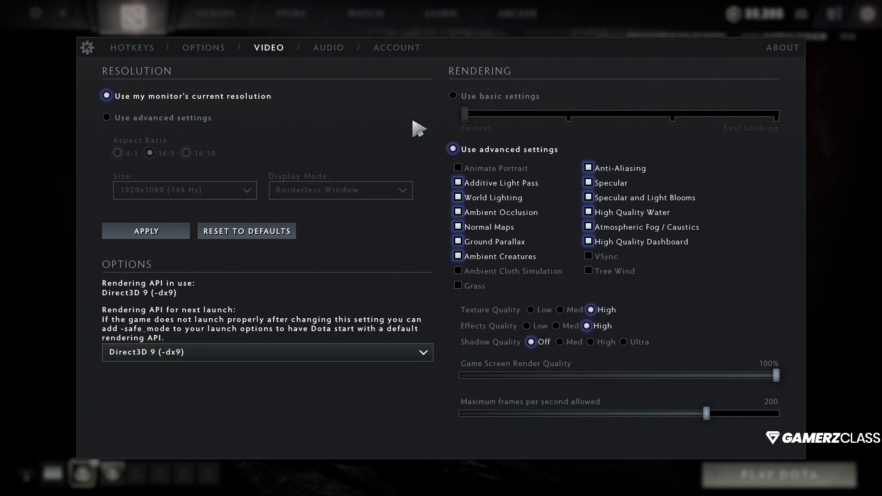
pyautogui.moveTo(194, 357)
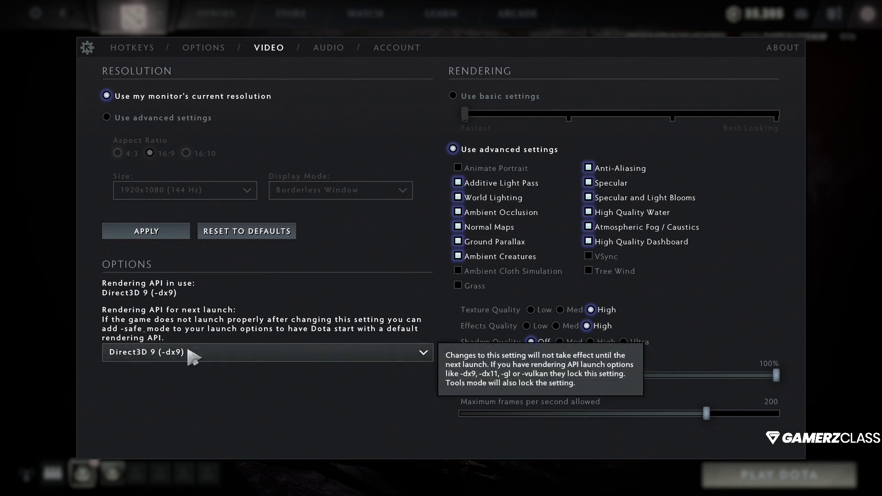
pyautogui.moveTo(158, 367)
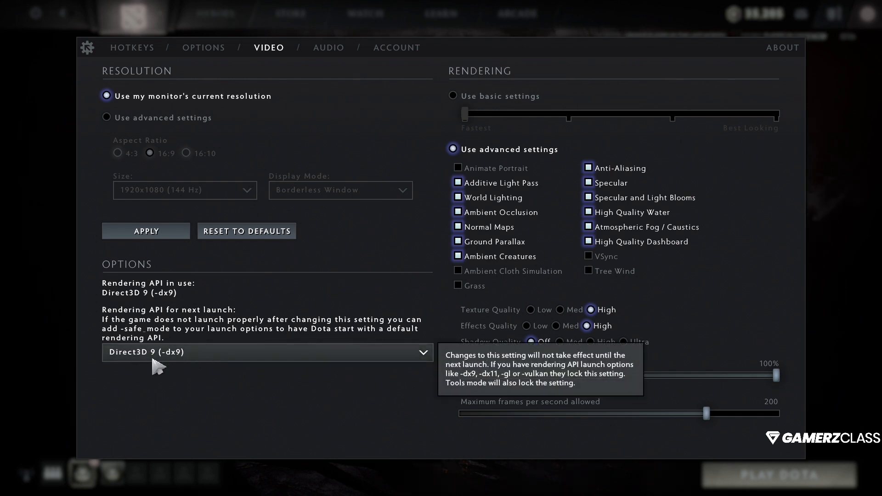
pyautogui.moveTo(174, 367)
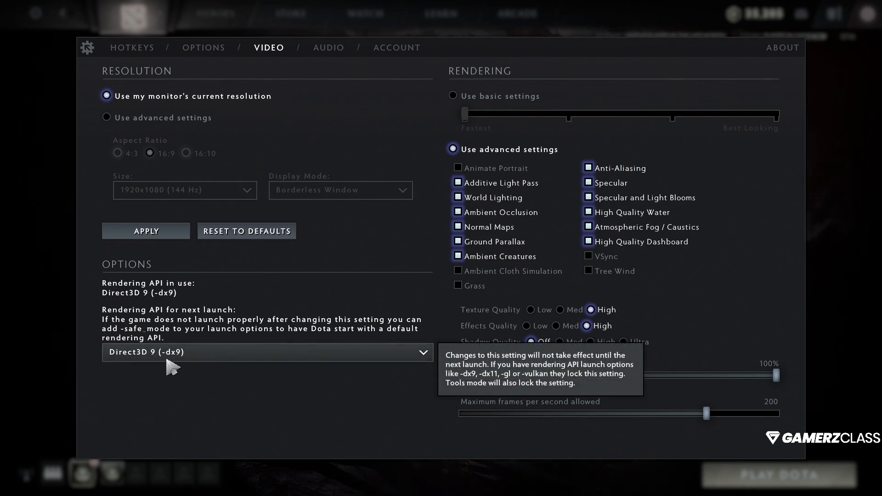
pyautogui.moveTo(194, 363)
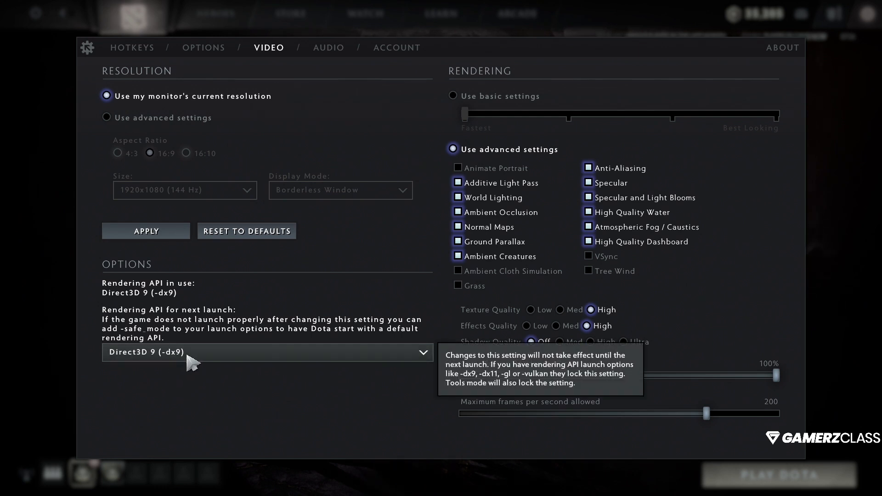
pyautogui.click(267, 352)
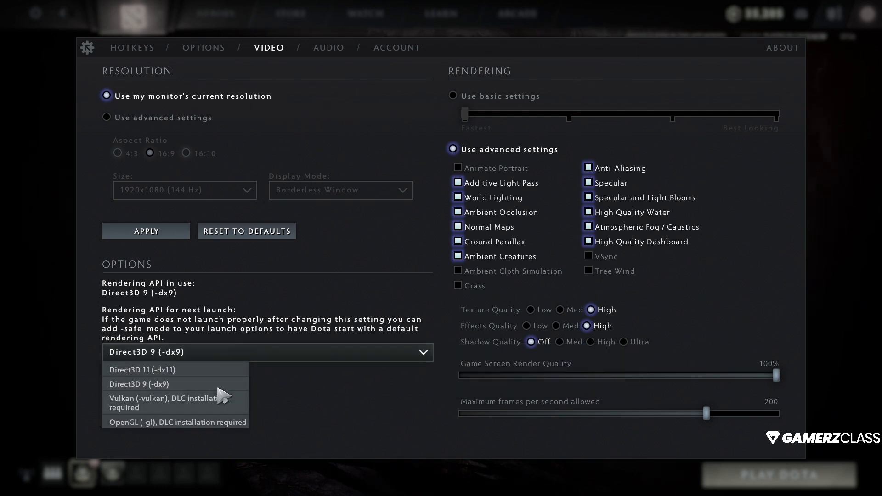
pyautogui.moveTo(281, 360)
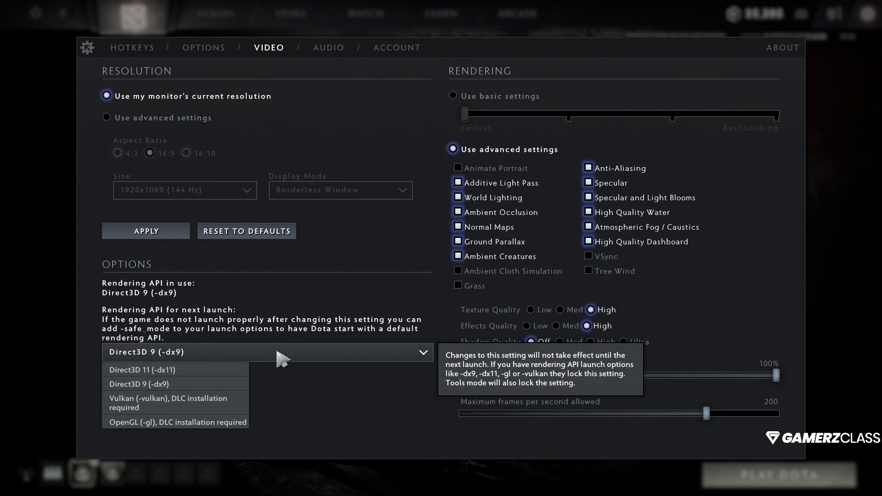
pyautogui.moveTo(155, 435)
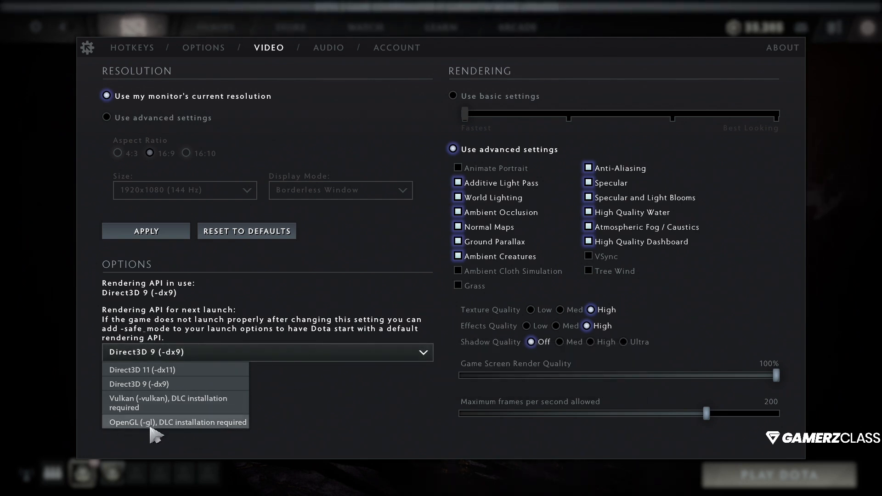
pyautogui.moveTo(188, 432)
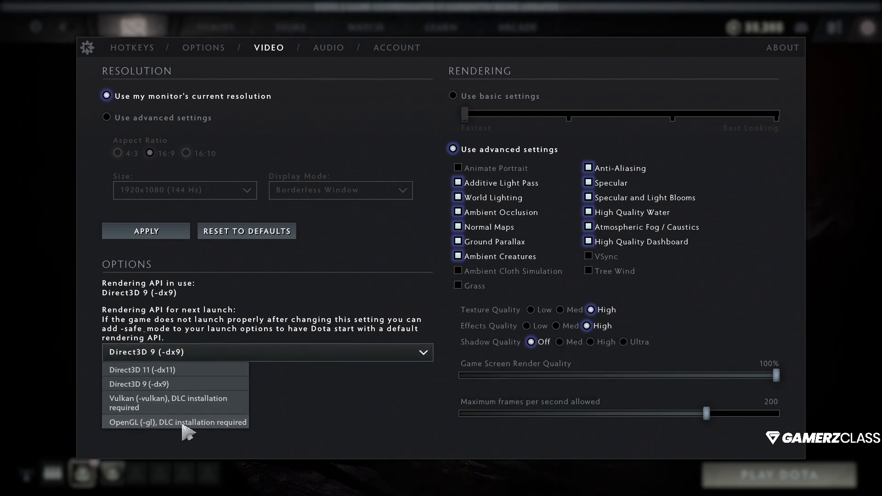
pyautogui.moveTo(175, 384)
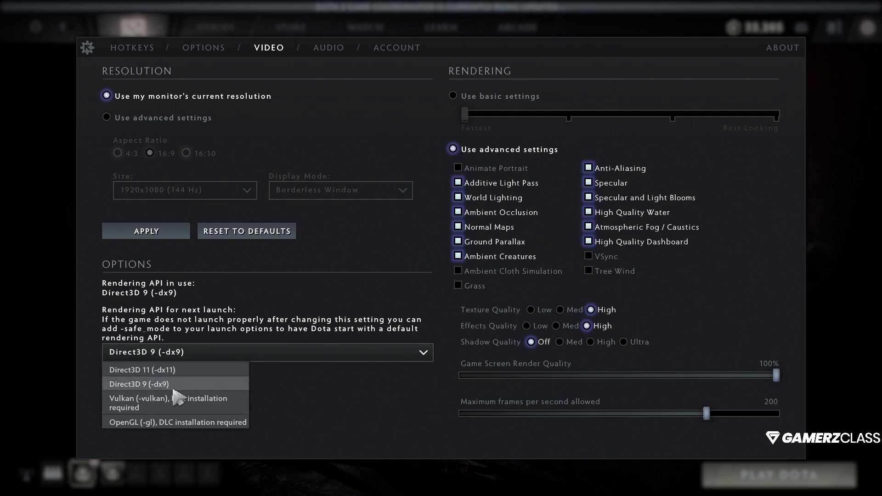
pyautogui.moveTo(283, 405)
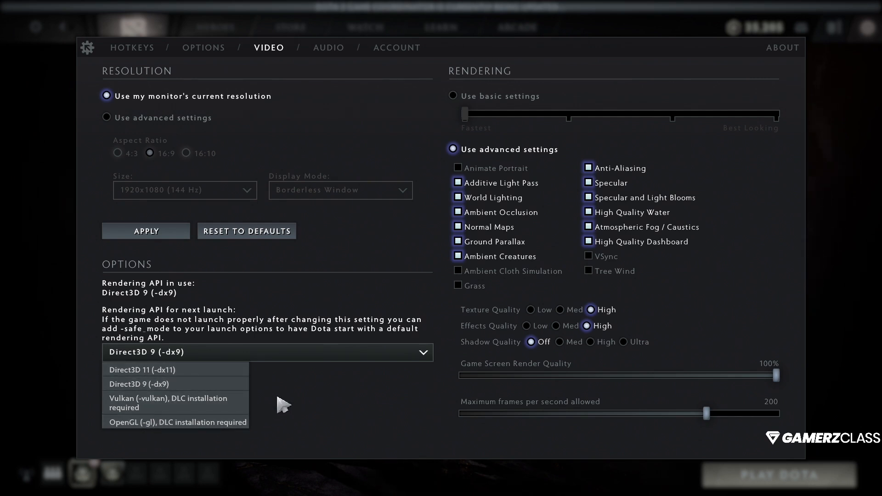
pyautogui.click(139, 384)
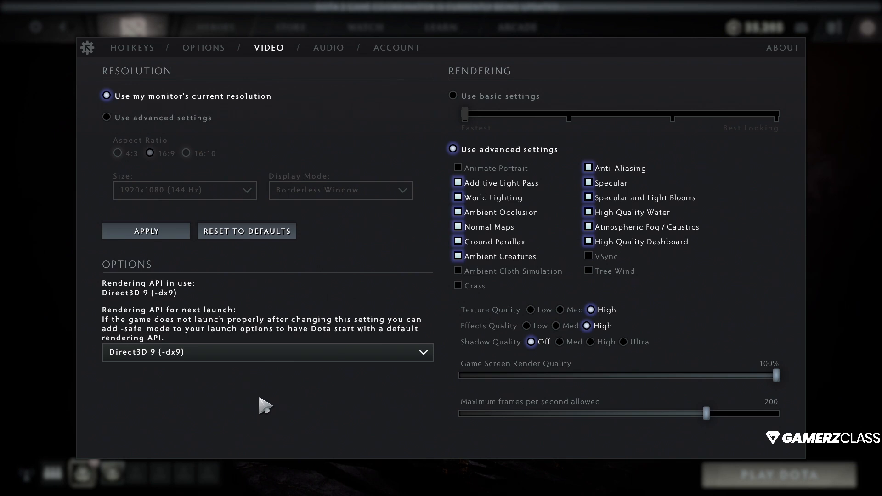
pyautogui.moveTo(274, 395)
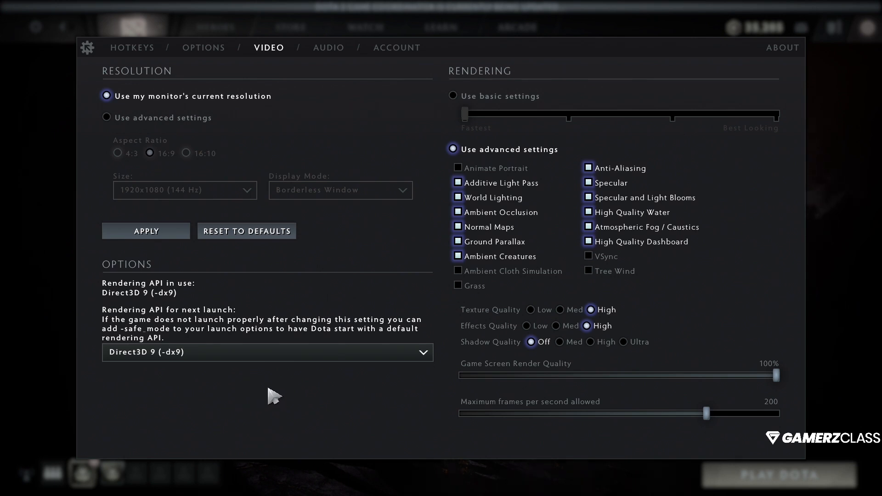
pyautogui.moveTo(227, 351)
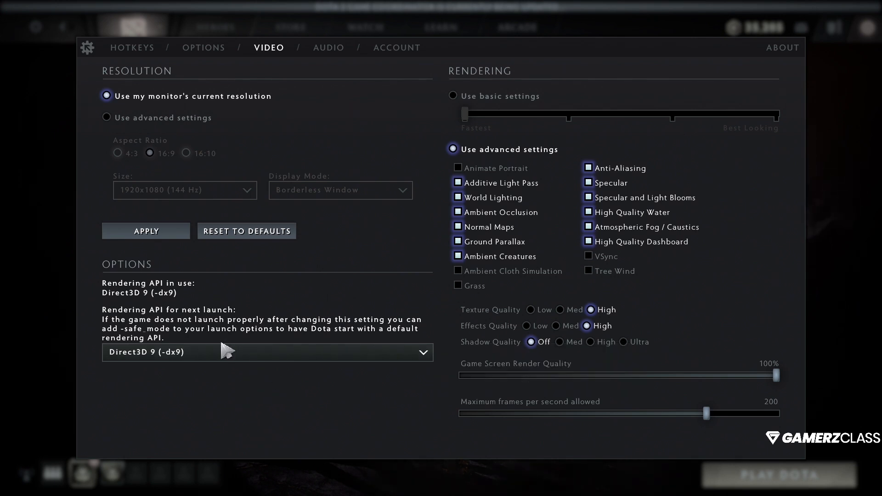
pyautogui.click(266, 352)
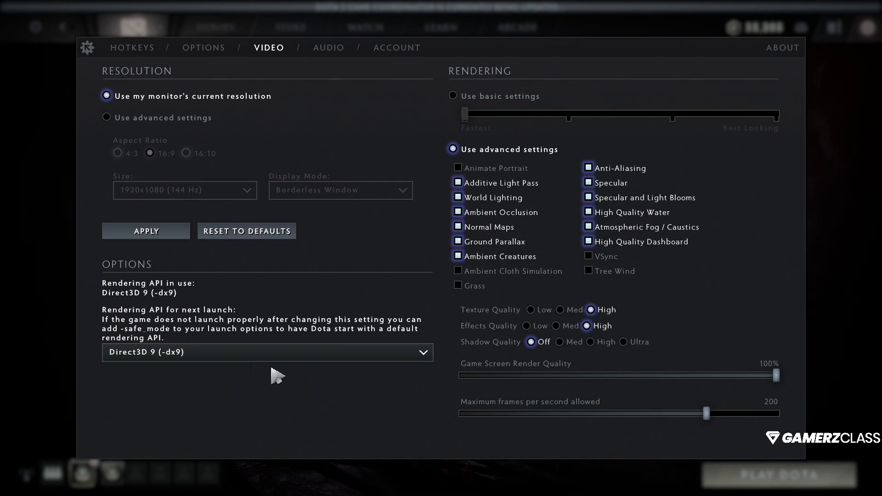
pyautogui.moveTo(236, 395)
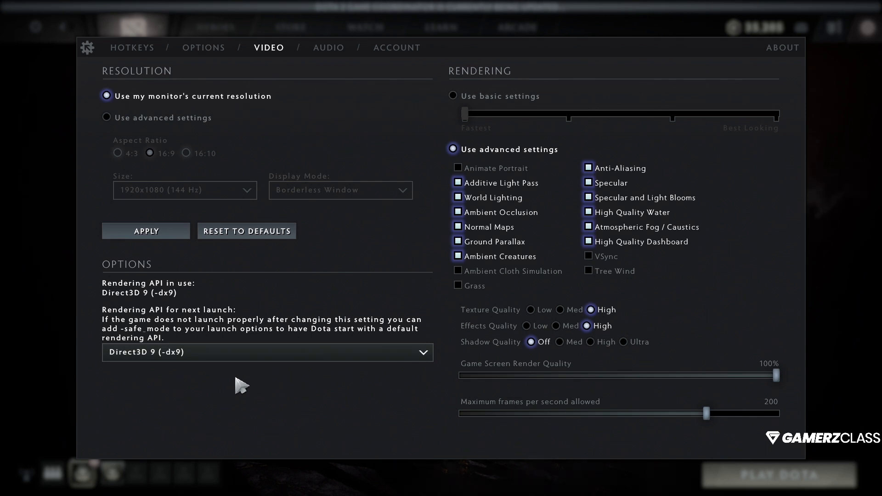
pyautogui.click(267, 351)
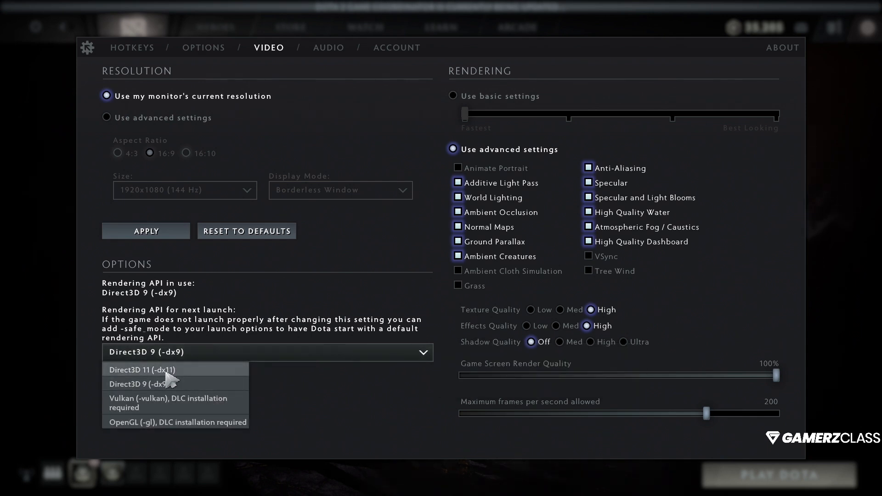
pyautogui.moveTo(195, 385)
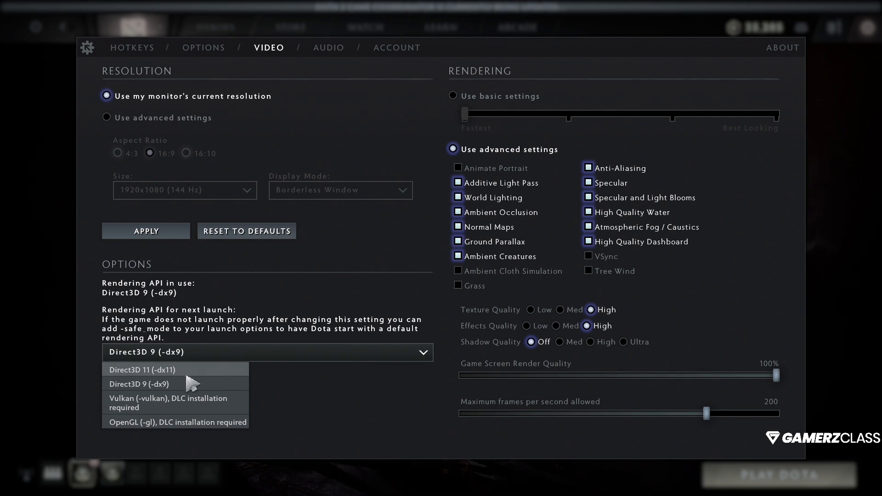
pyautogui.moveTo(347, 403)
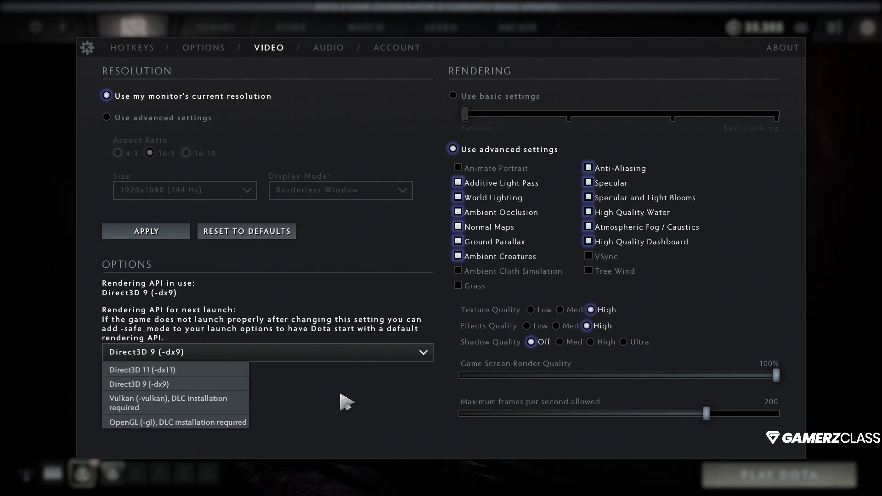
pyautogui.click(139, 384)
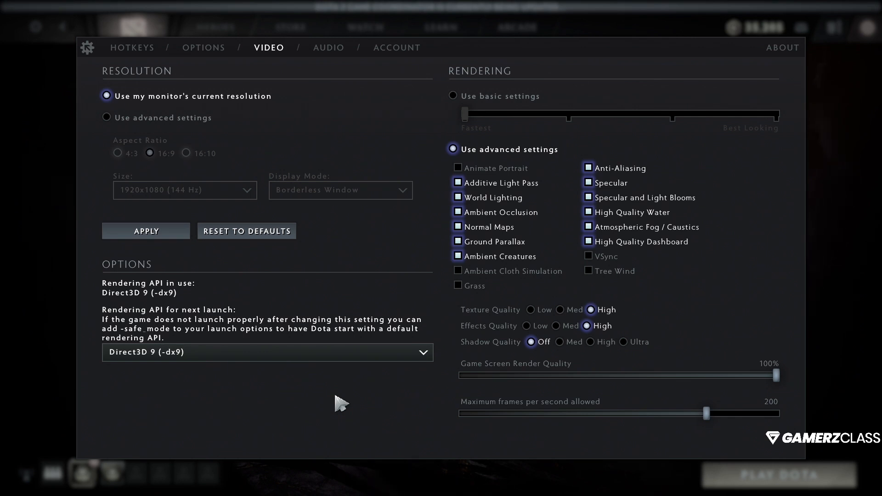
pyautogui.moveTo(233, 395)
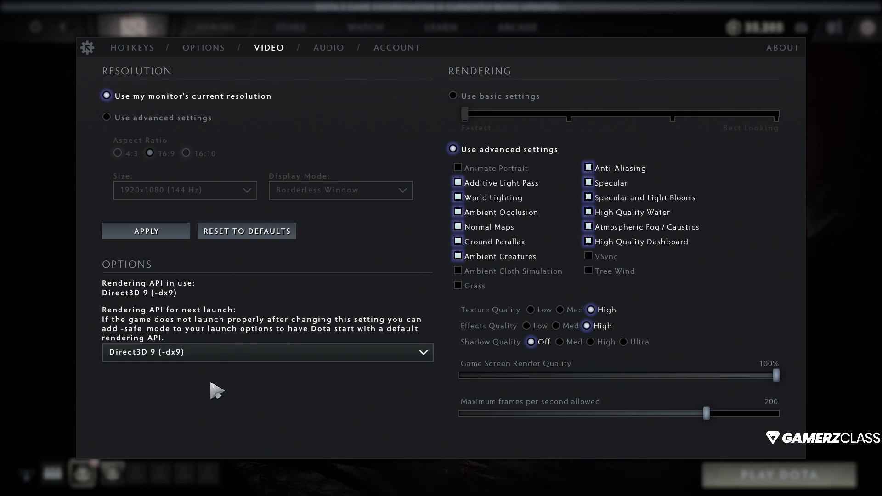
pyautogui.moveTo(230, 401)
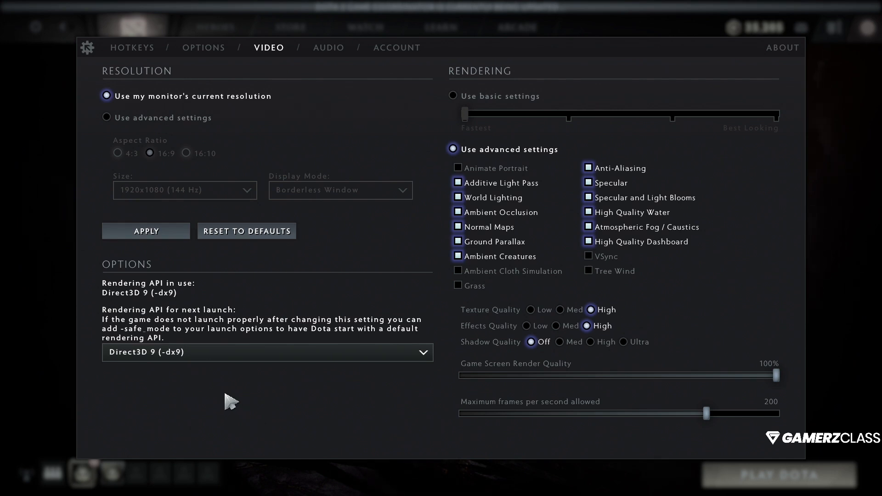
pyautogui.click(266, 352)
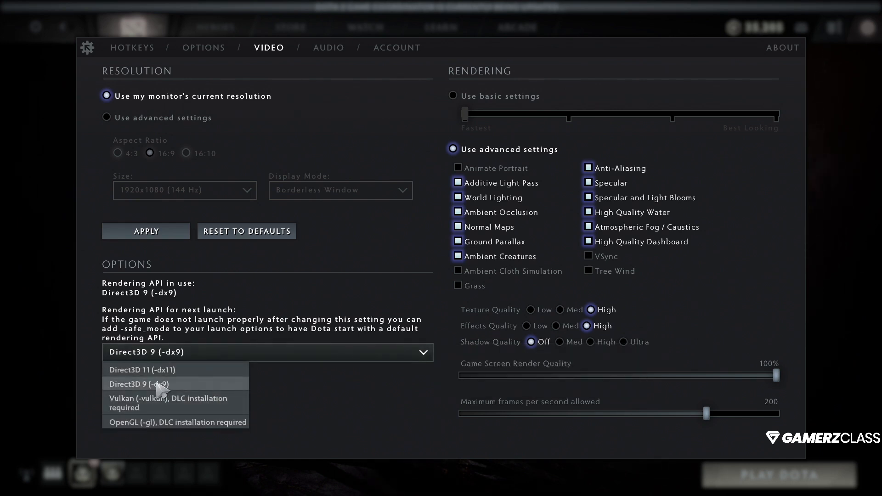
pyautogui.moveTo(289, 392)
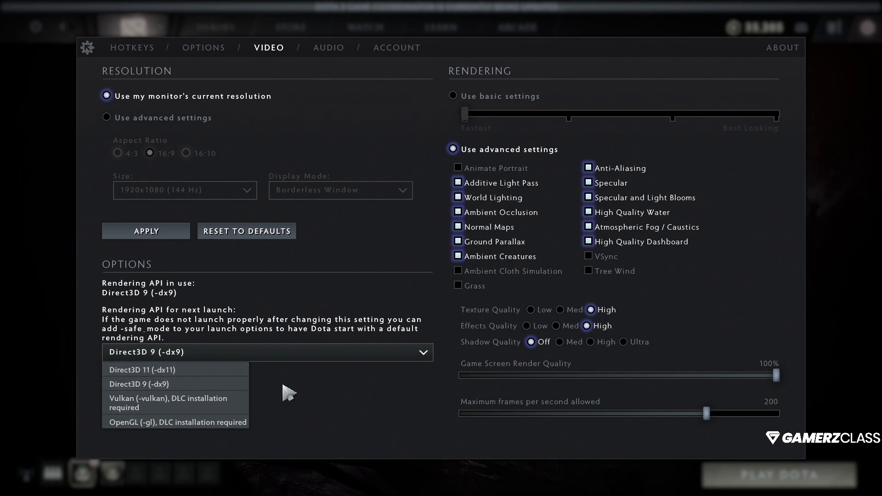
pyautogui.click(139, 384)
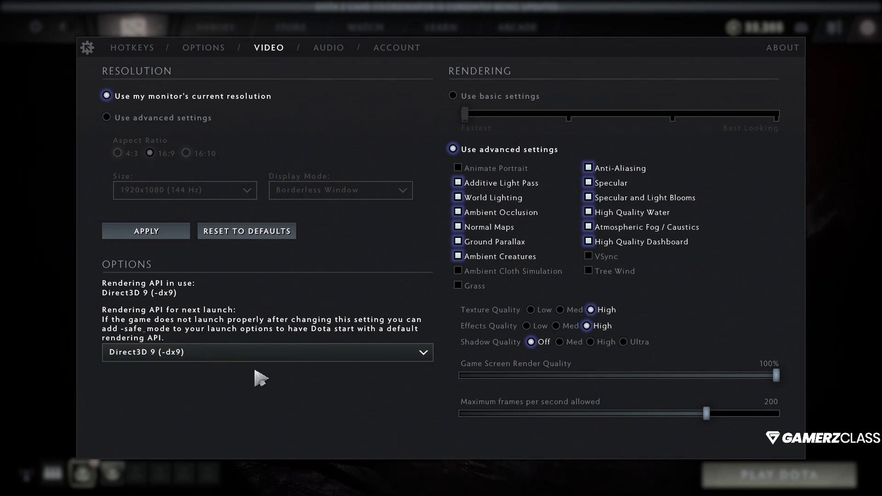
pyautogui.moveTo(241, 402)
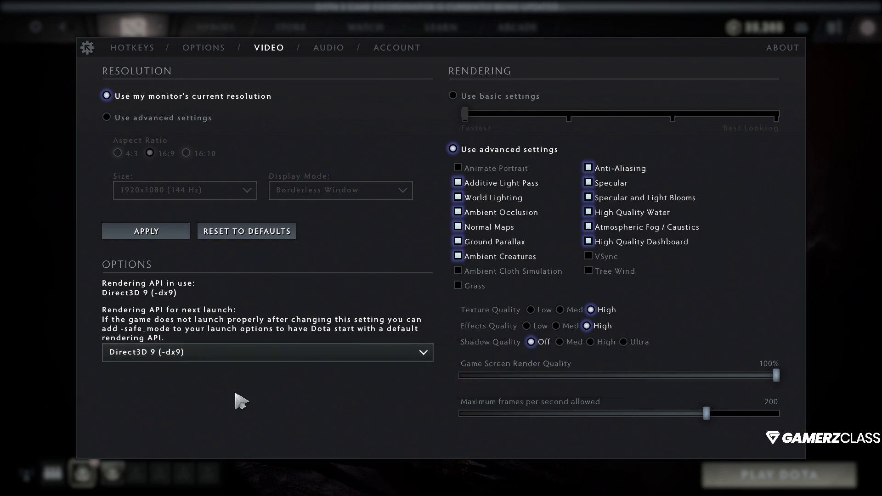
pyautogui.click(267, 352)
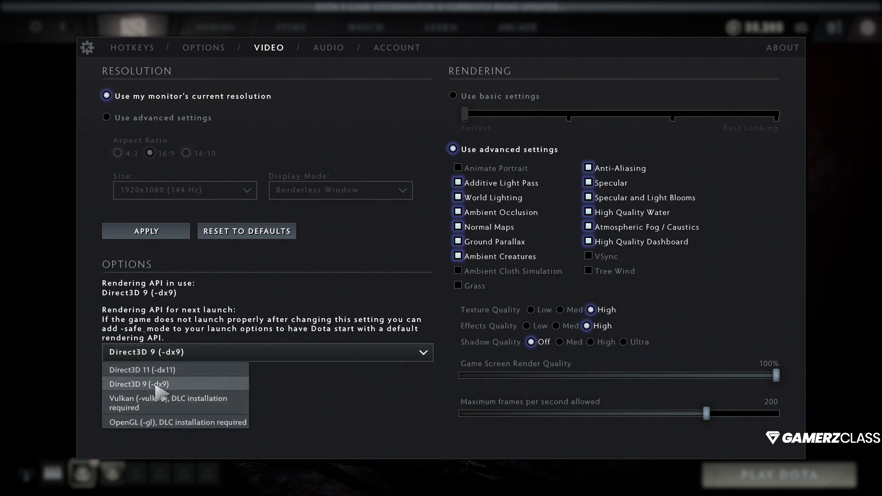
pyautogui.click(139, 384)
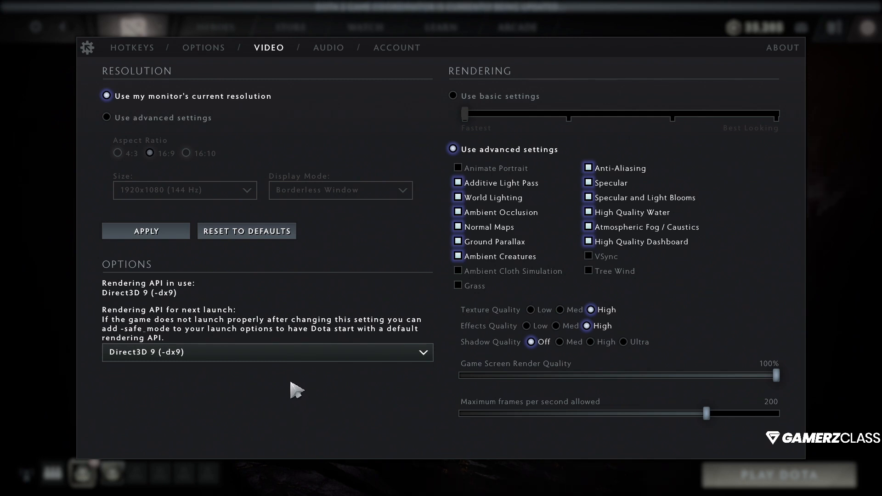
pyautogui.moveTo(59, 432)
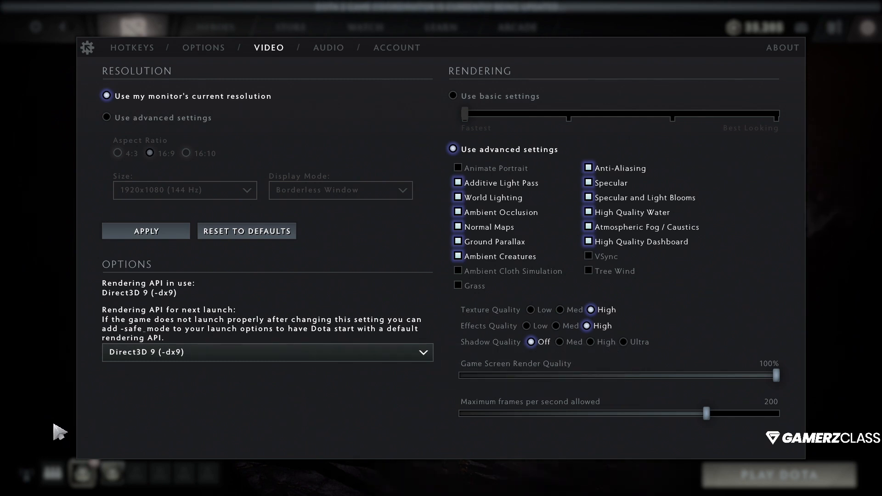
pyautogui.click(267, 351)
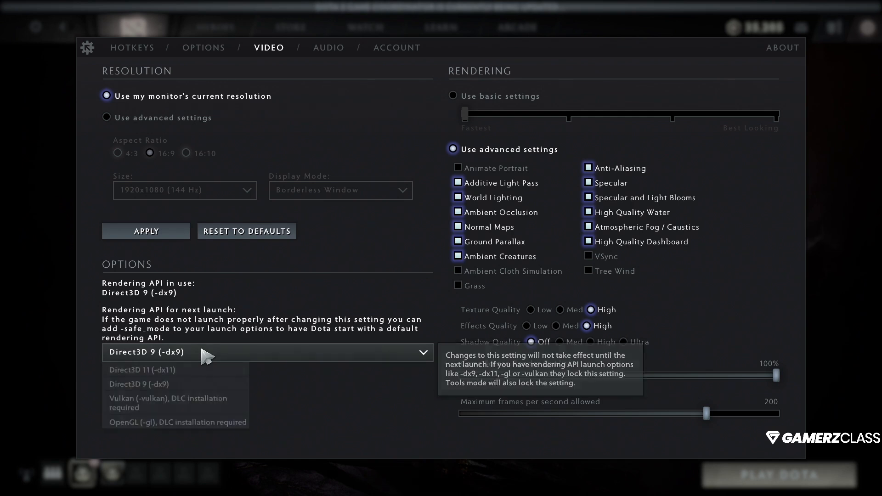
pyautogui.moveTo(304, 388)
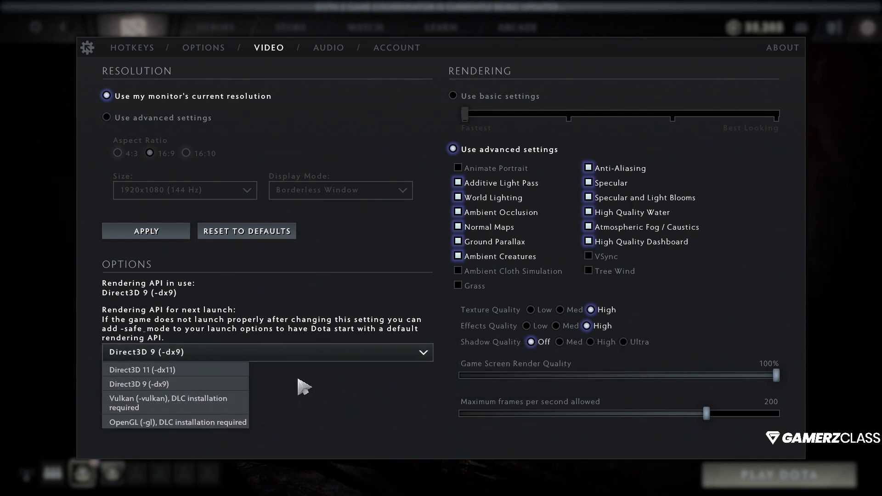
pyautogui.moveTo(180, 402)
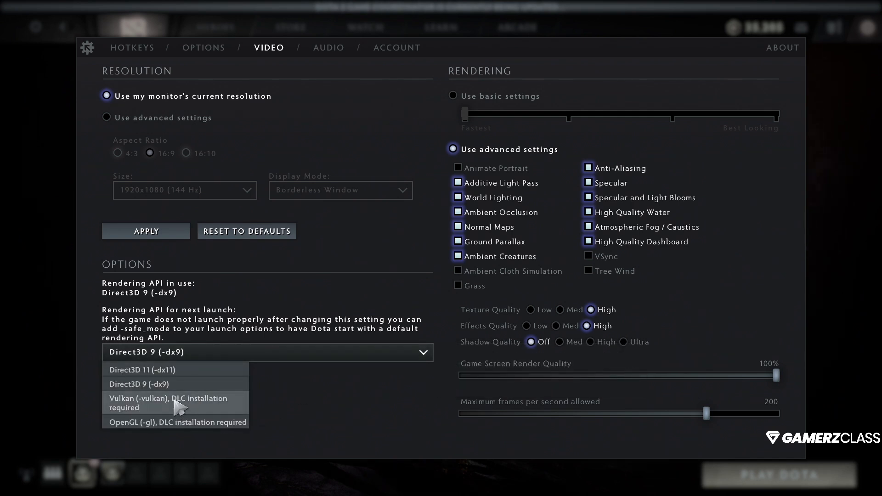
pyautogui.moveTo(336, 421)
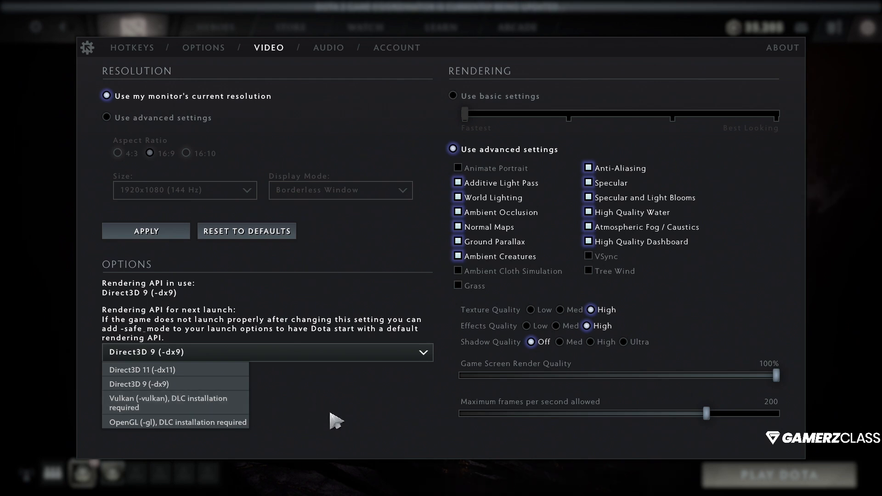
pyautogui.moveTo(174, 401)
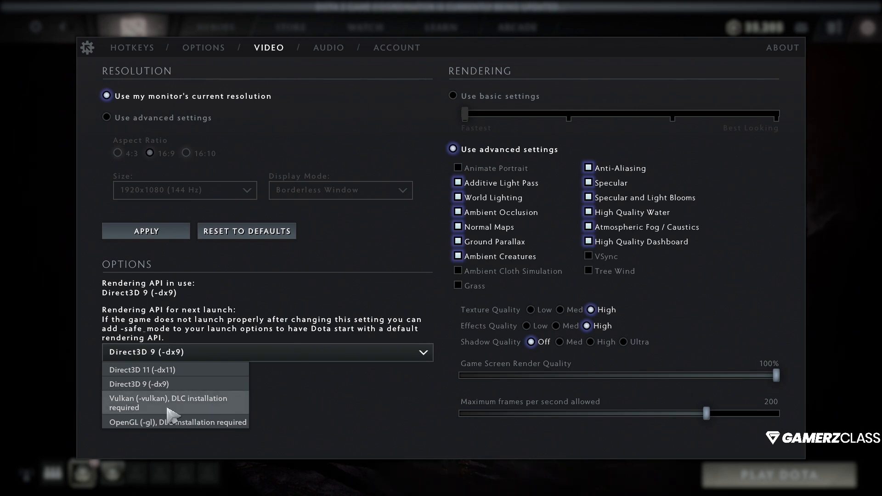
pyautogui.click(139, 384)
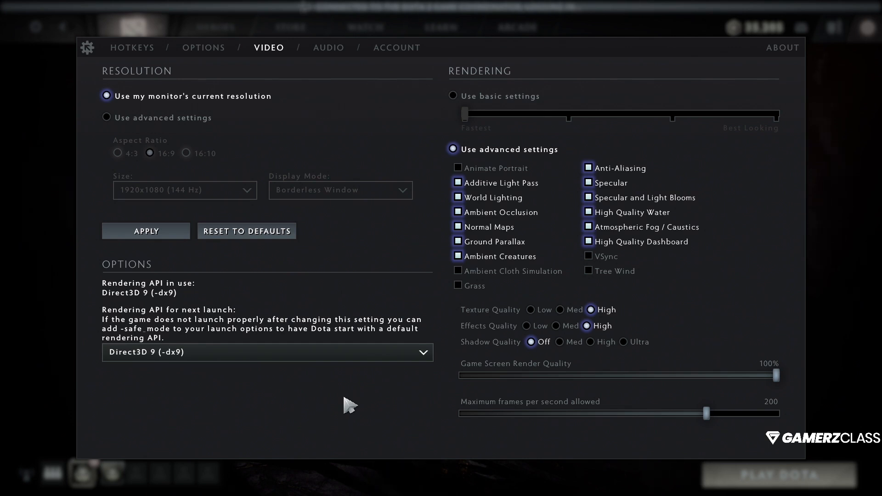
pyautogui.moveTo(249, 387)
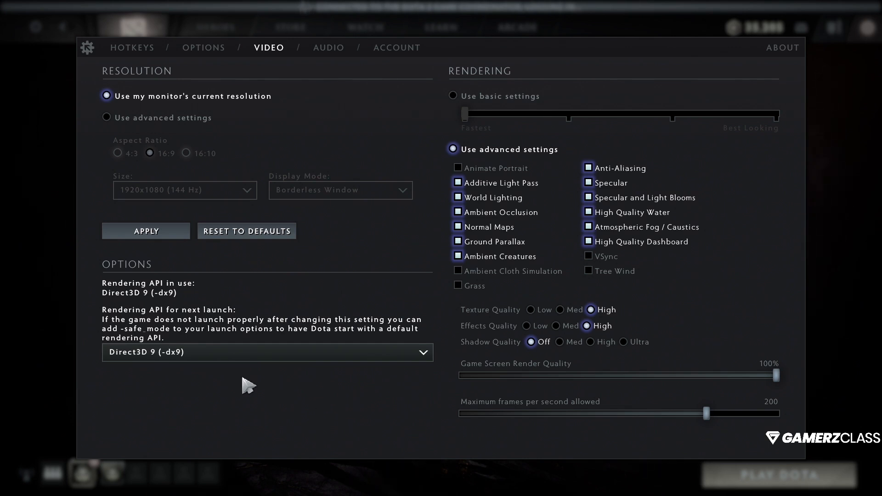
pyautogui.click(266, 352)
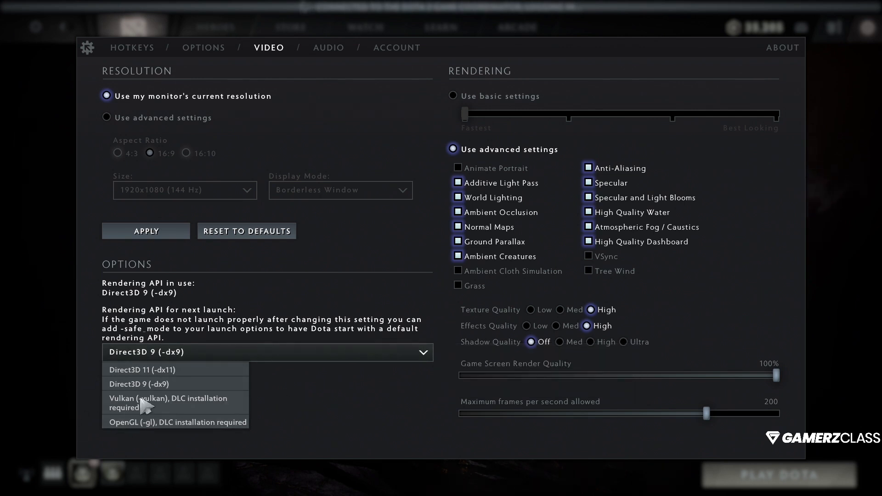
pyautogui.click(139, 384)
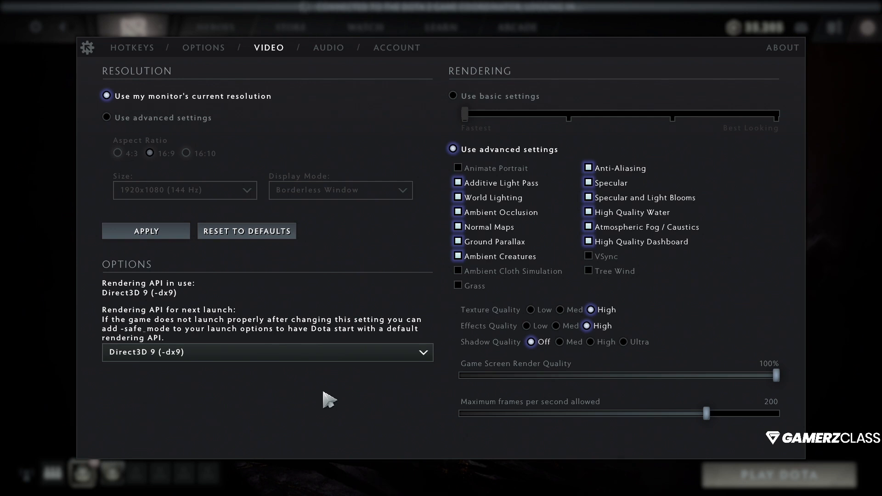
pyautogui.moveTo(360, 404)
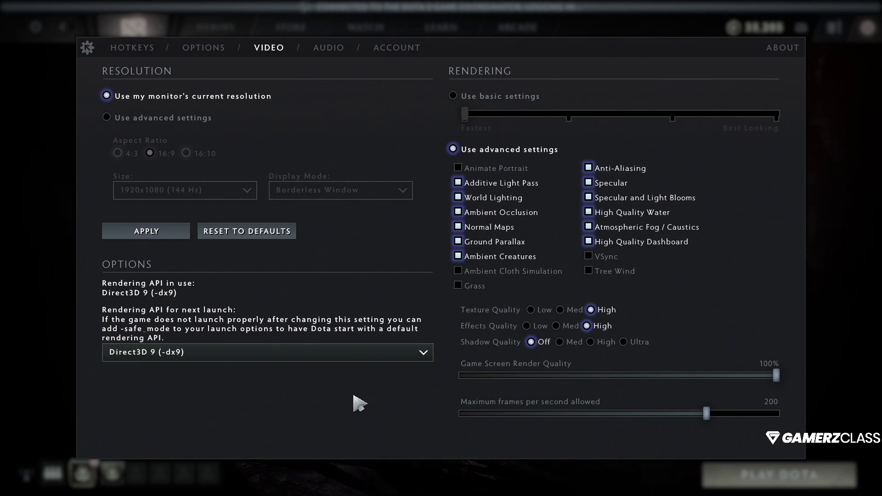
pyautogui.moveTo(199, 435)
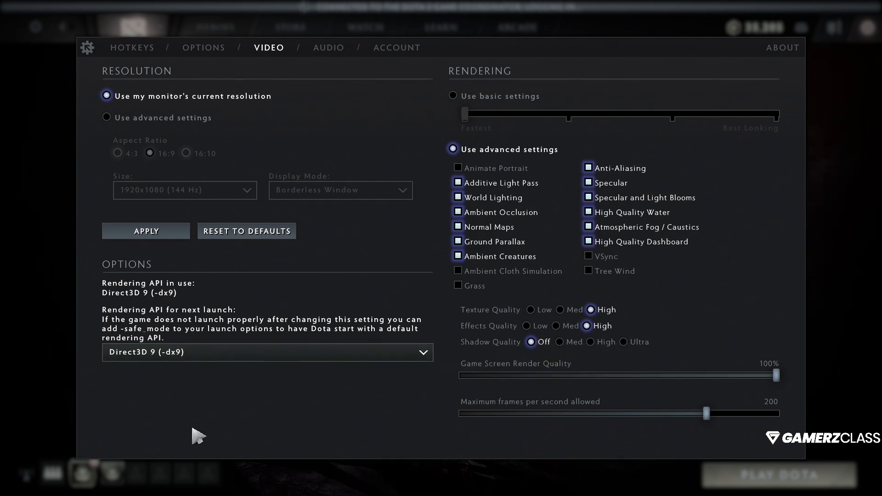
pyautogui.moveTo(196, 346)
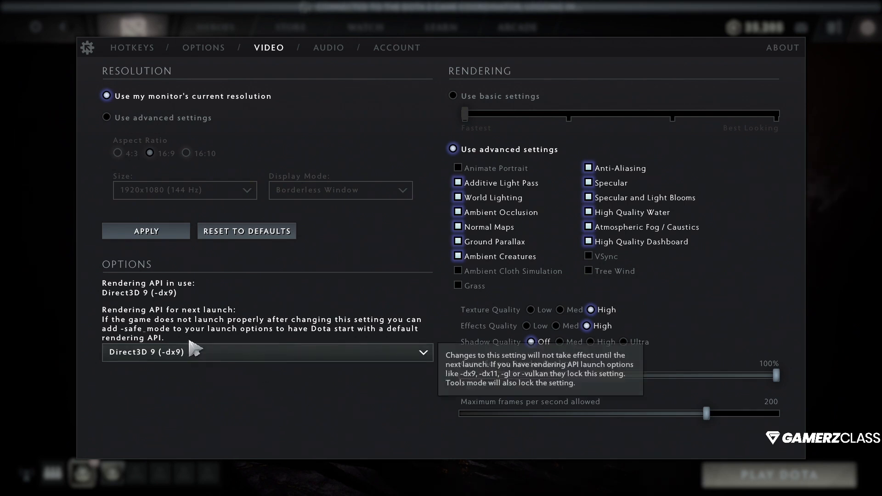
pyautogui.click(266, 352)
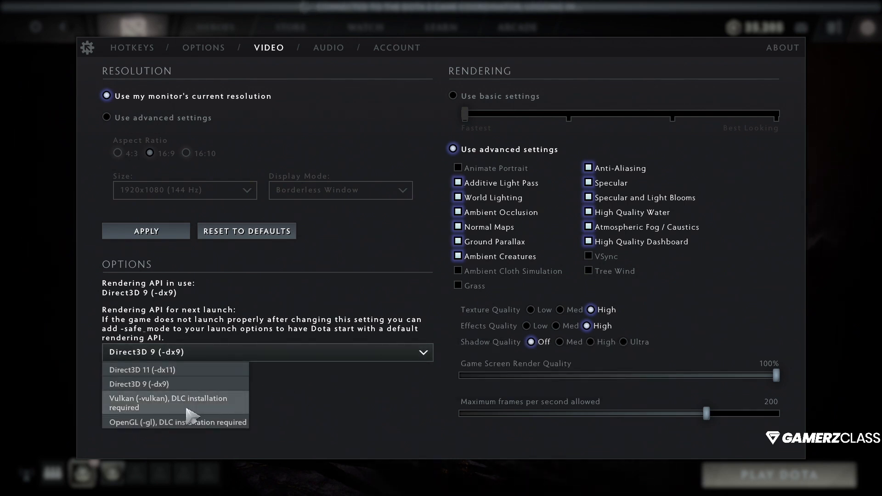
pyautogui.moveTo(311, 411)
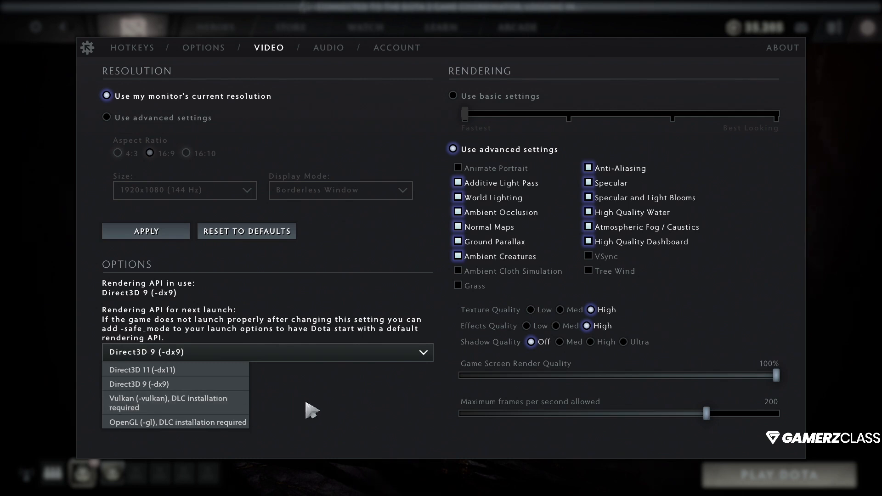
pyautogui.moveTo(196, 403)
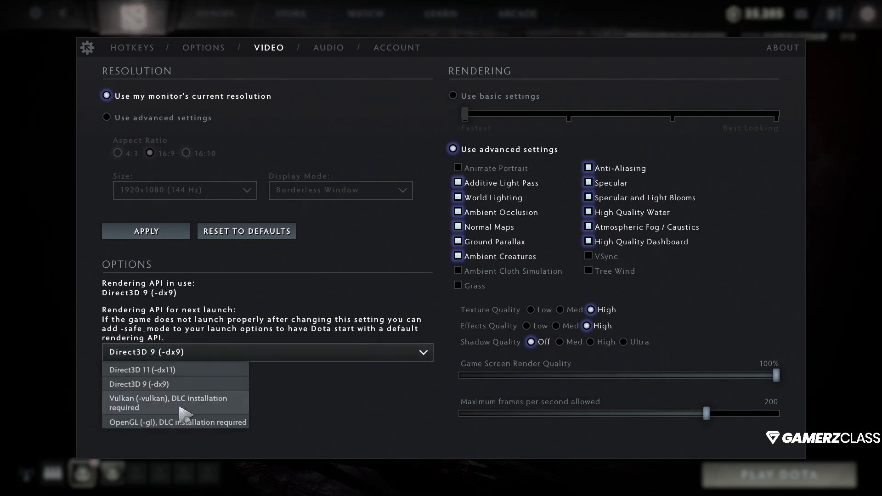
pyautogui.moveTo(323, 406)
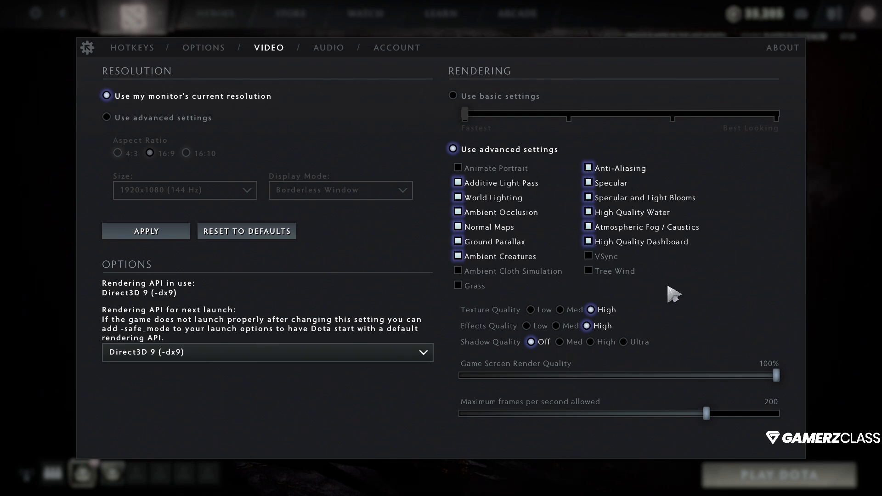
pyautogui.moveTo(636, 279)
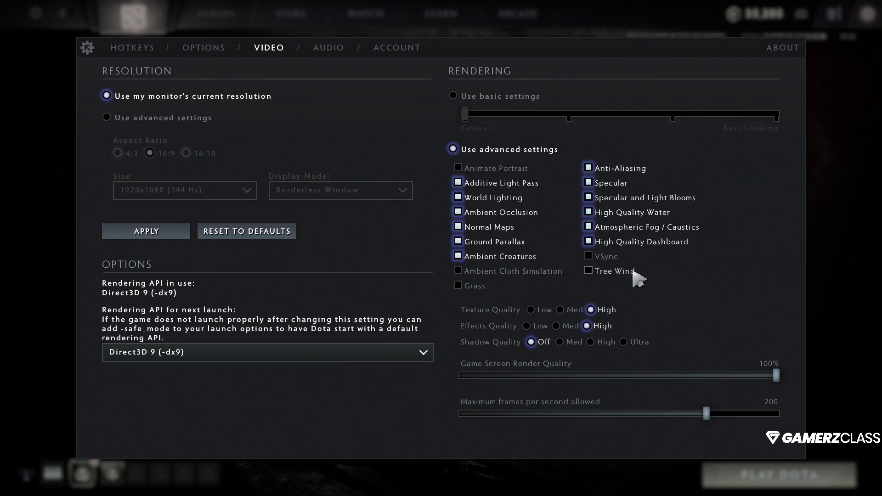
pyautogui.moveTo(553, 334)
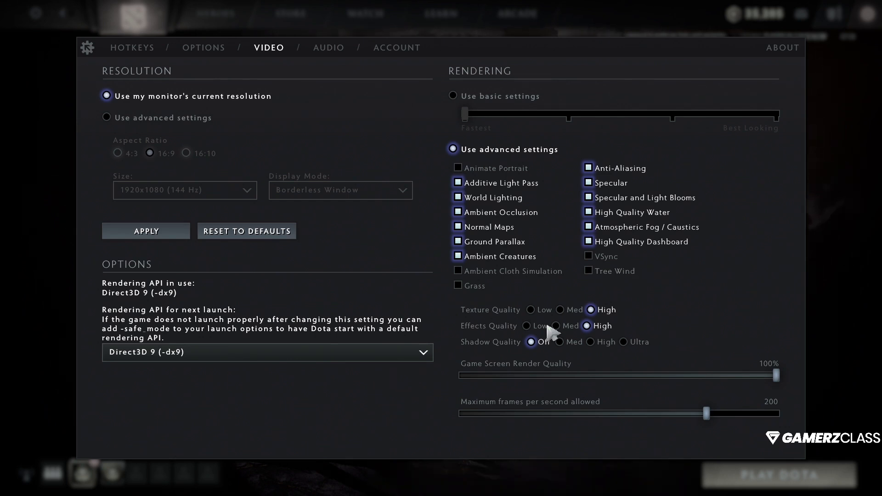
pyautogui.moveTo(549, 331)
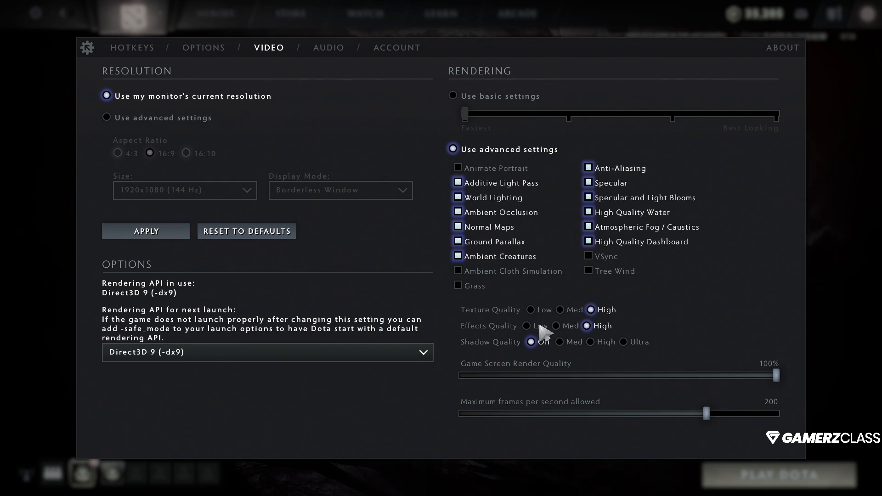
pyautogui.moveTo(626, 278)
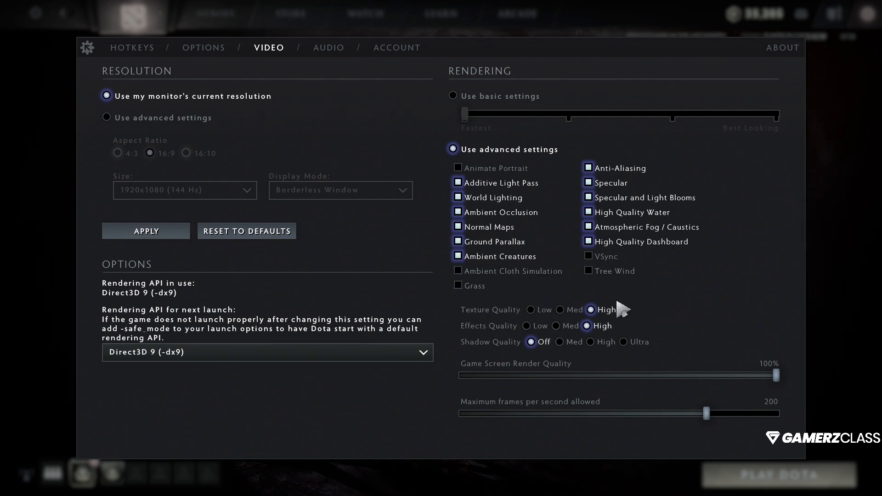
pyautogui.moveTo(694, 306)
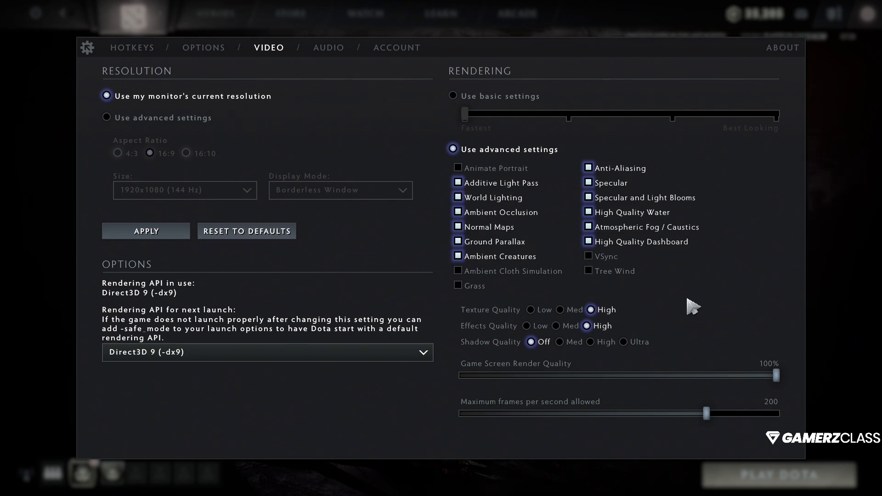
pyautogui.moveTo(679, 310)
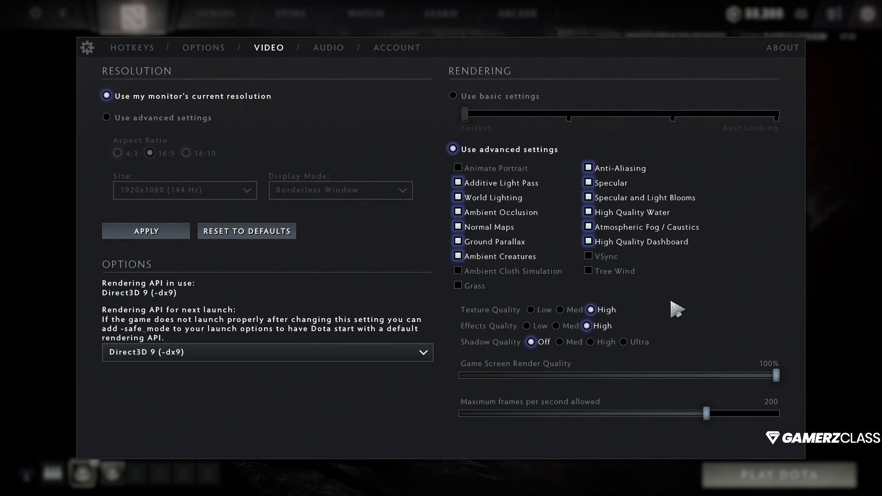
pyautogui.moveTo(658, 301)
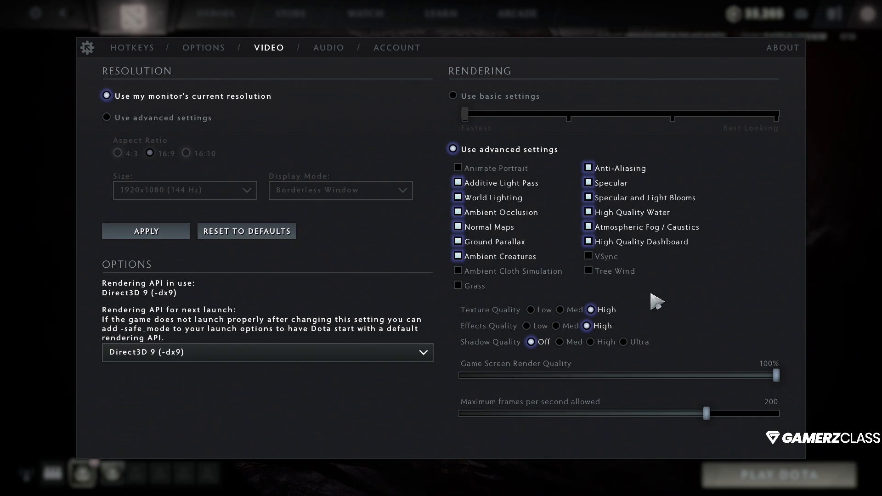
pyautogui.moveTo(652, 343)
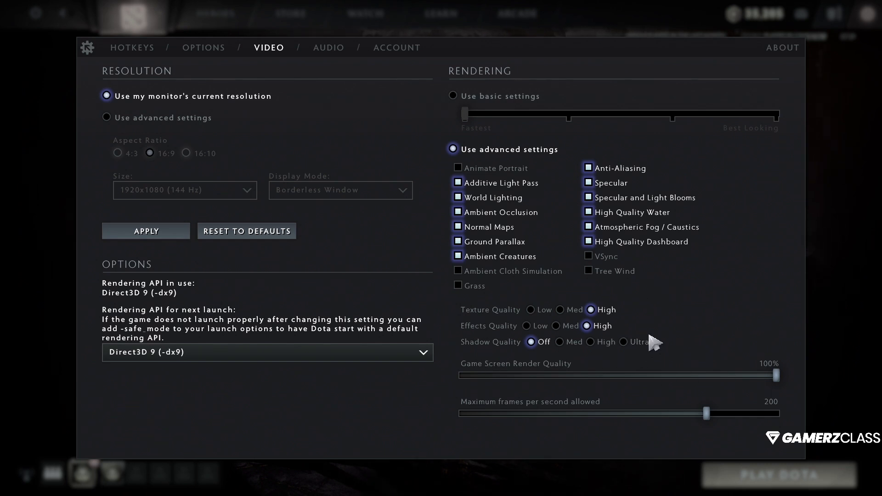
pyautogui.moveTo(682, 361)
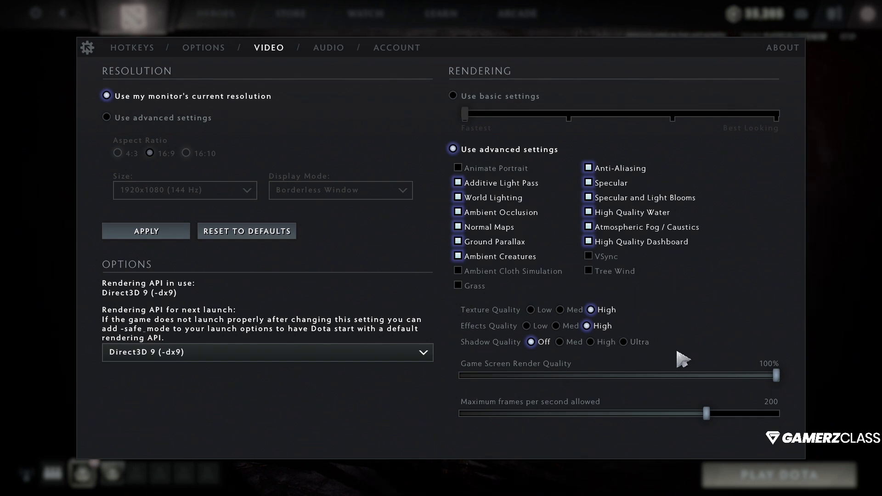
pyautogui.moveTo(663, 304)
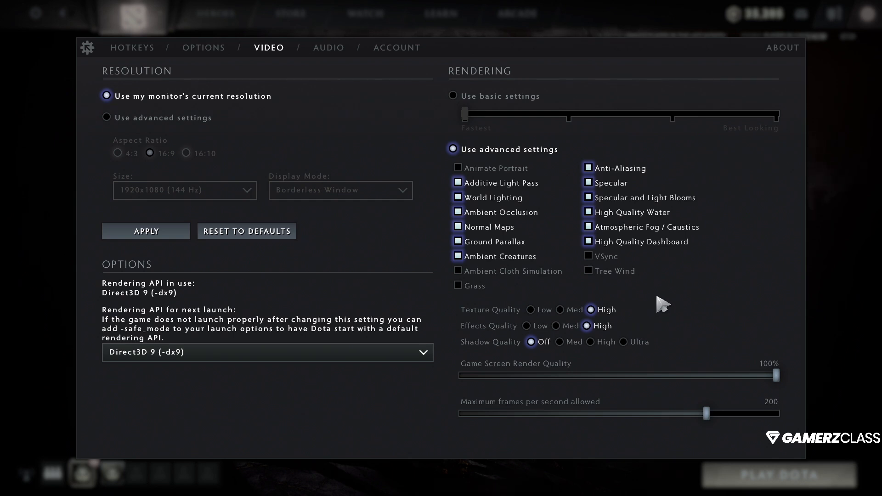
pyautogui.moveTo(651, 323)
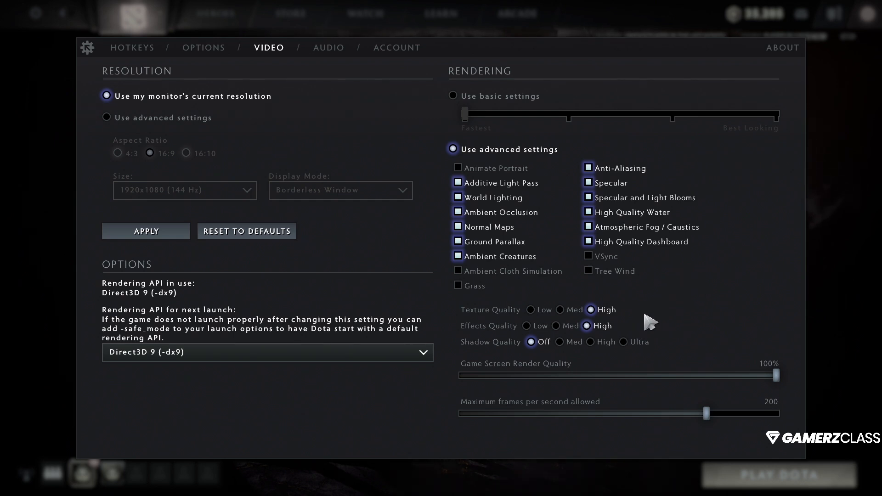
pyautogui.moveTo(667, 387)
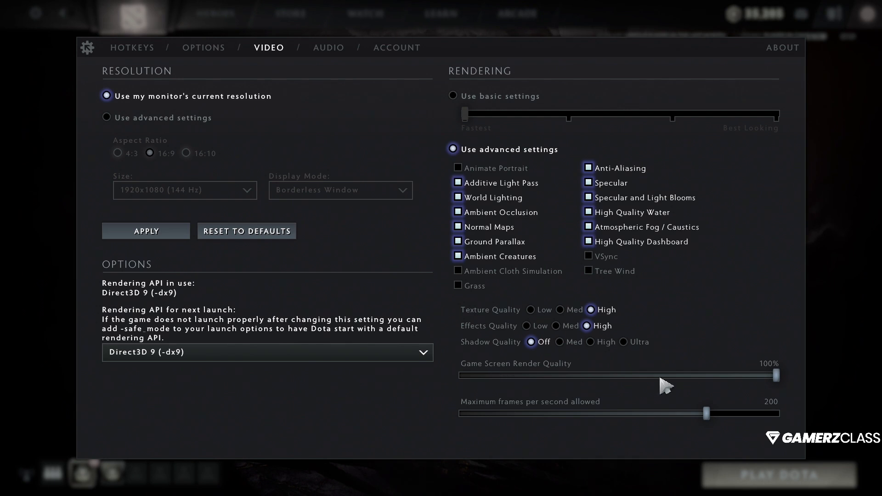
pyautogui.moveTo(773, 378)
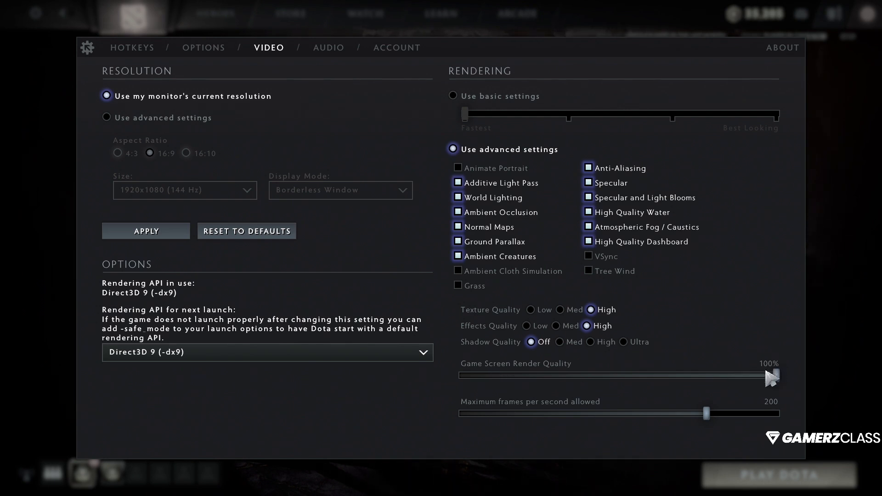
pyautogui.moveTo(650, 340)
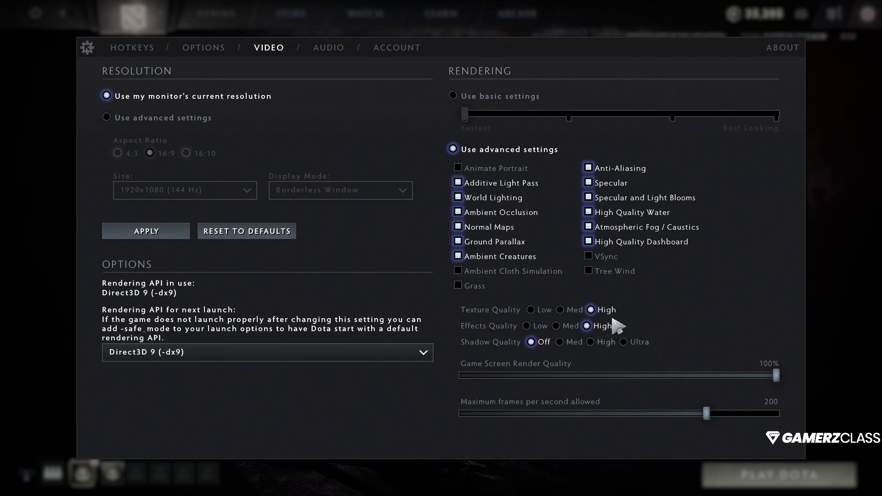
pyautogui.moveTo(592, 334)
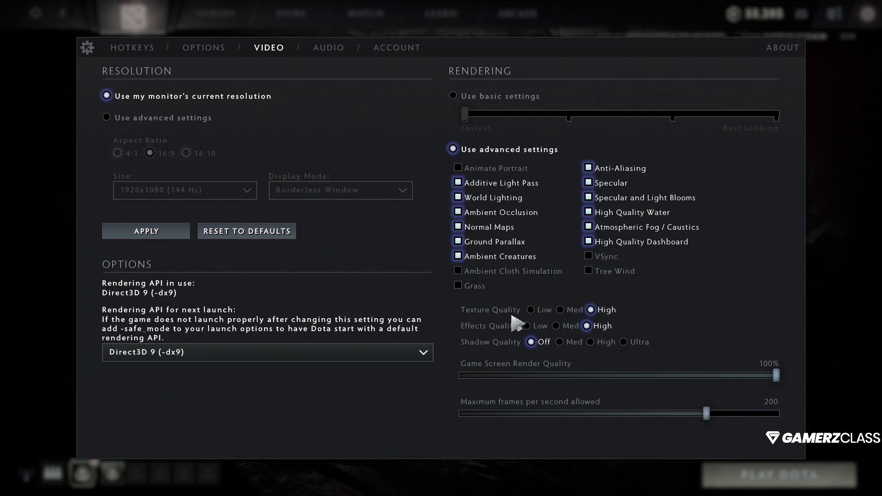
pyautogui.moveTo(681, 305)
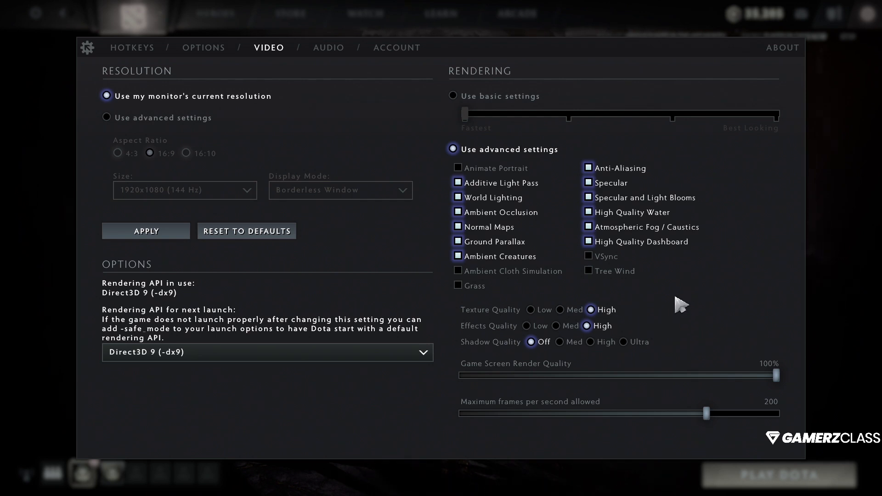
pyautogui.moveTo(626, 285)
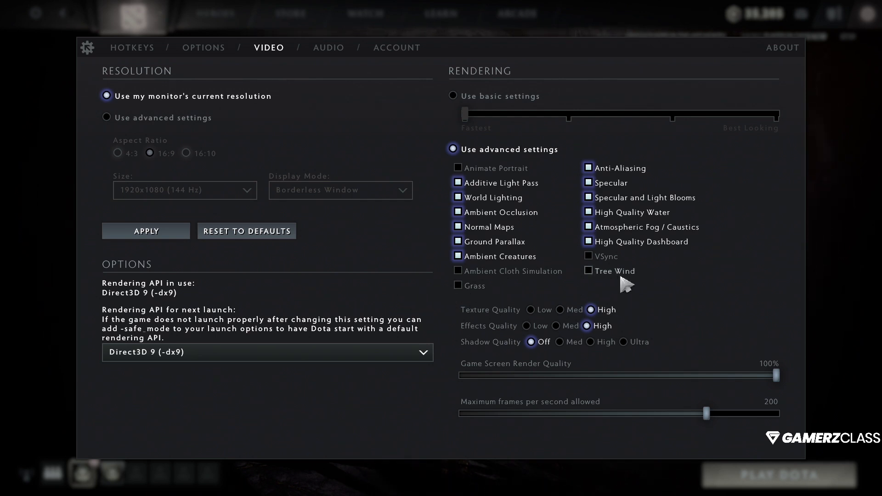
pyautogui.moveTo(636, 266)
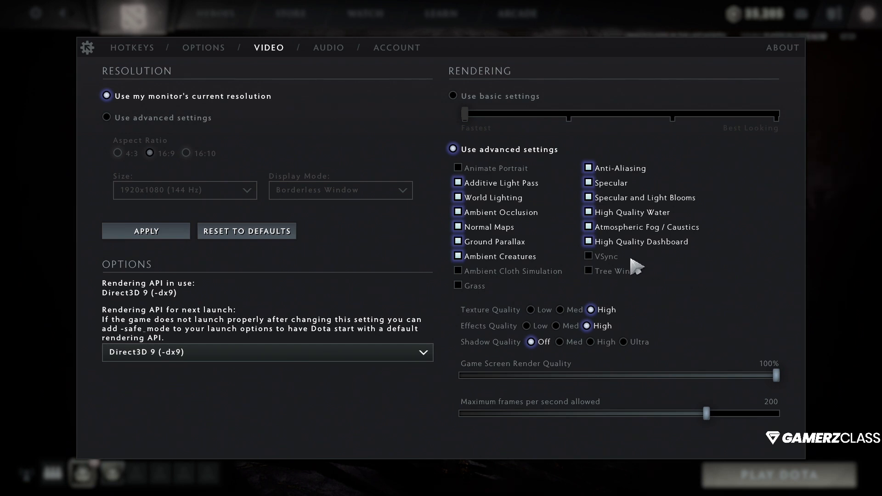
pyautogui.moveTo(667, 332)
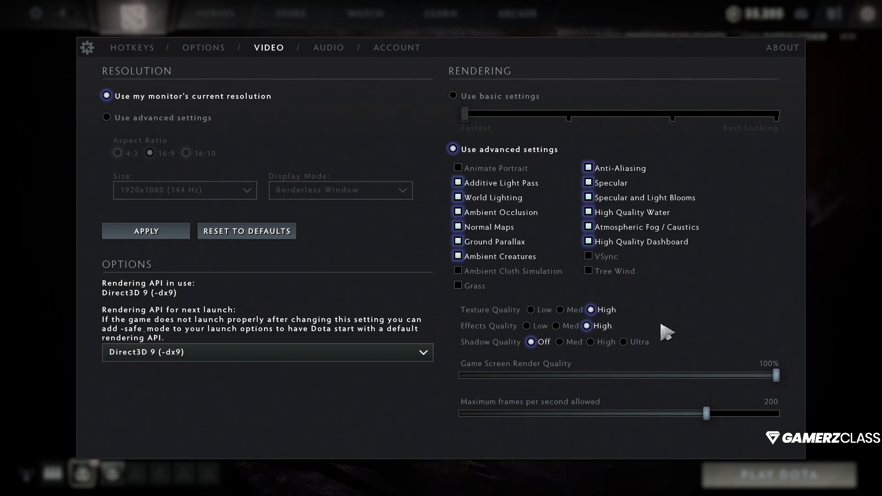
pyautogui.moveTo(673, 304)
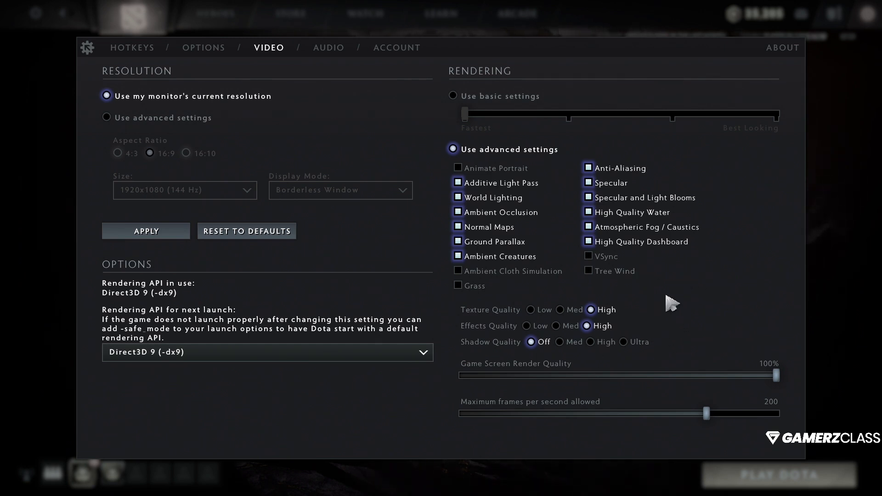
pyautogui.moveTo(599, 237)
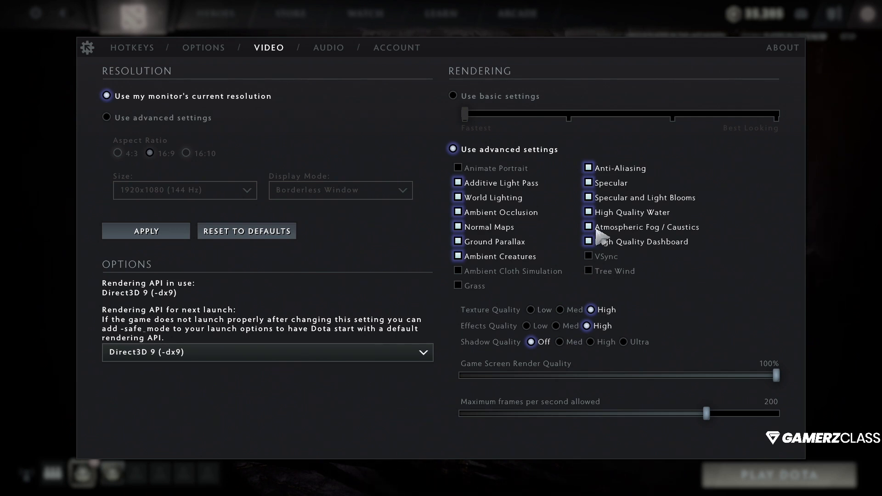
pyautogui.moveTo(636, 305)
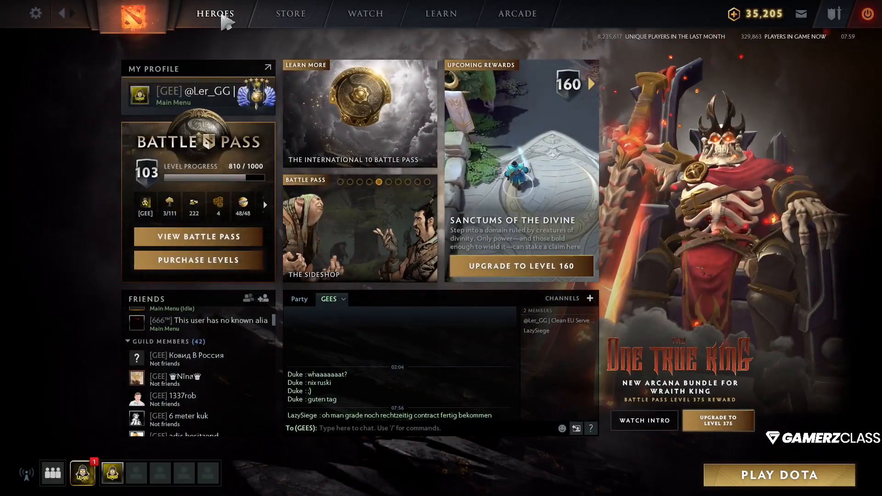
# Step: Go to the Heroes page to start a hero demo with the FPS counter visible
pyautogui.click(215, 13)
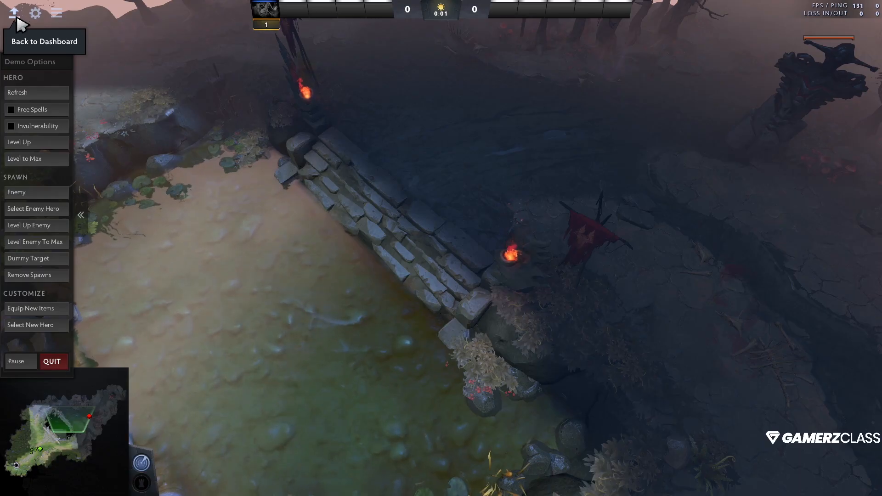
# Step: Leave the Elder Titan demo and return to the Video settings, still on Direct3D 9
pyautogui.click(45, 41)
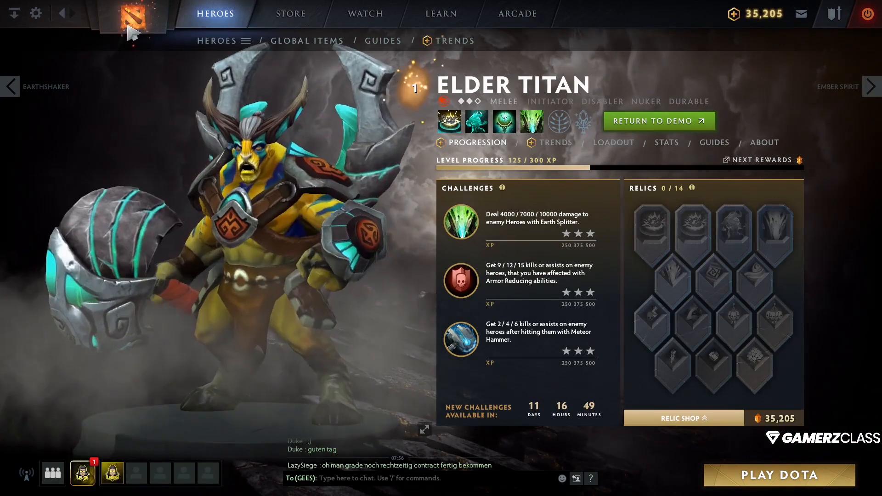
pyautogui.click(35, 13)
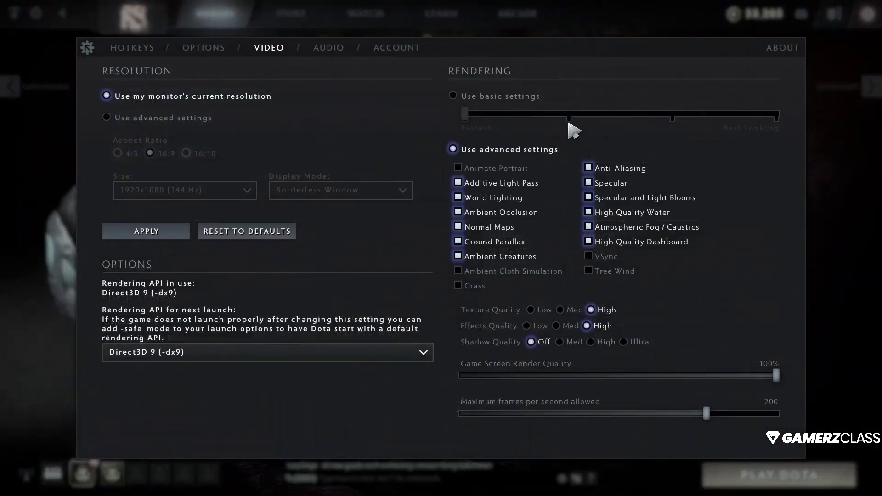
pyautogui.moveTo(613, 259)
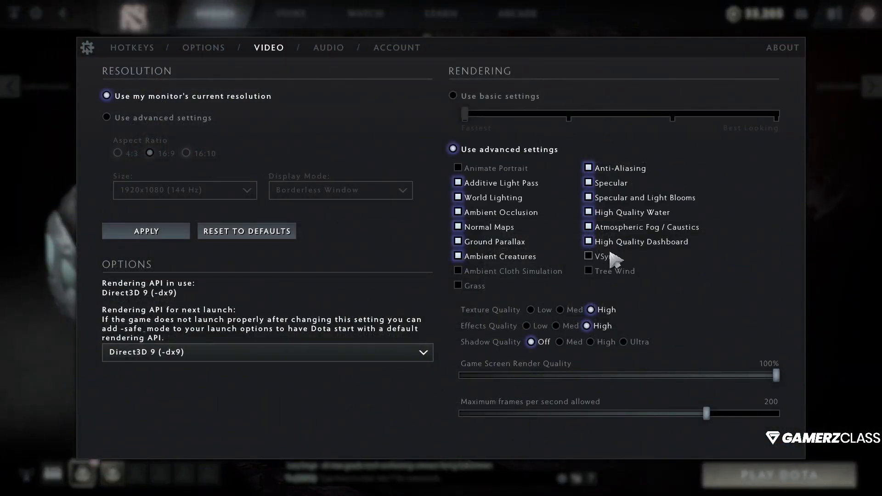
pyautogui.moveTo(597, 269)
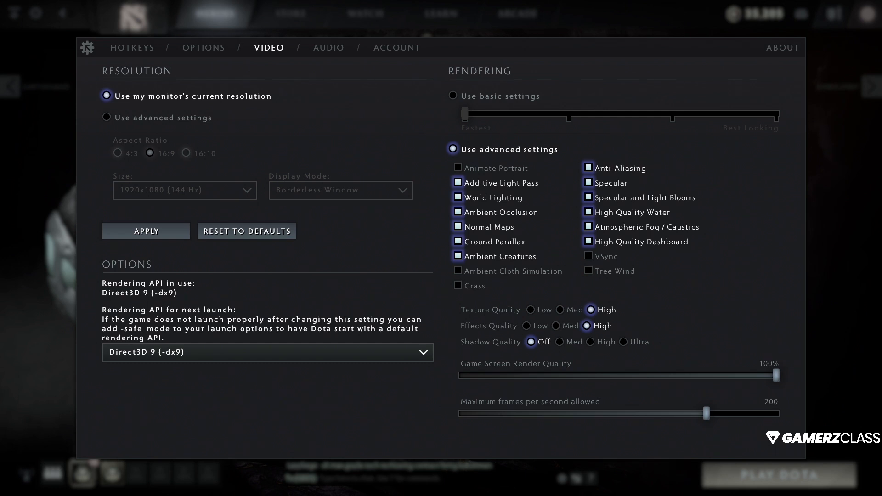
pyautogui.moveTo(758, 314)
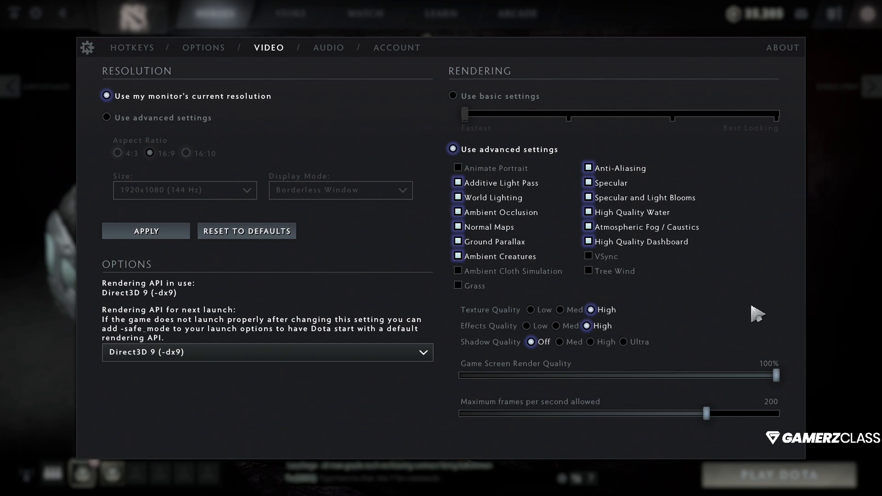
pyautogui.moveTo(616, 163)
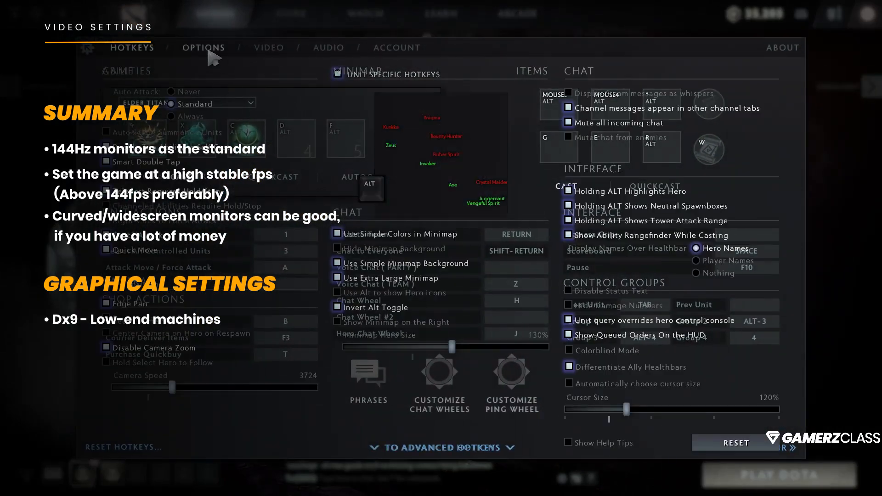
pyautogui.click(268, 47)
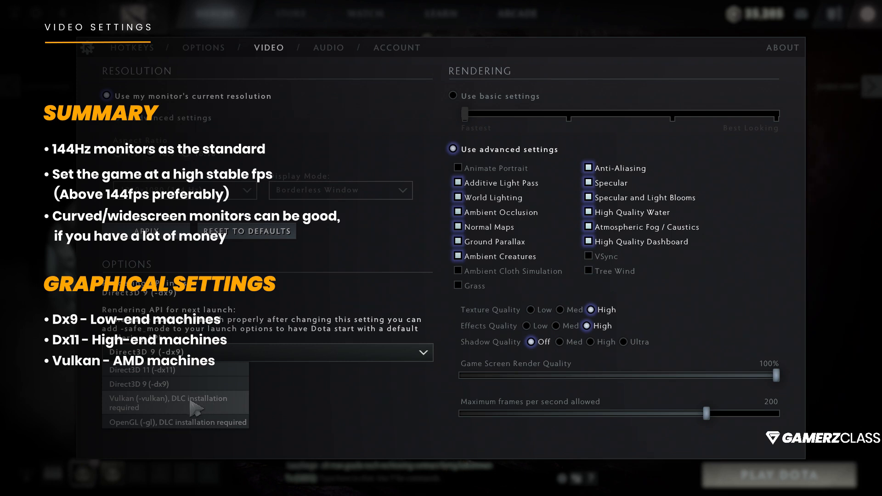
pyautogui.moveTo(304, 409)
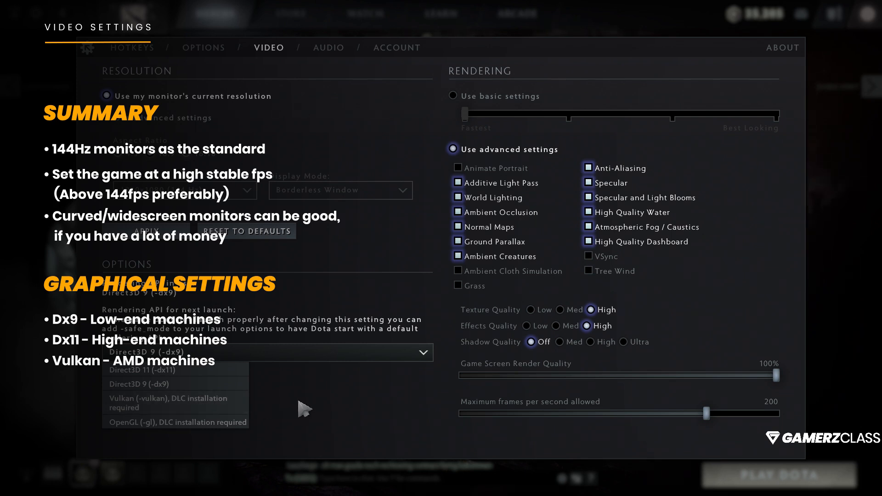
pyautogui.click(673, 324)
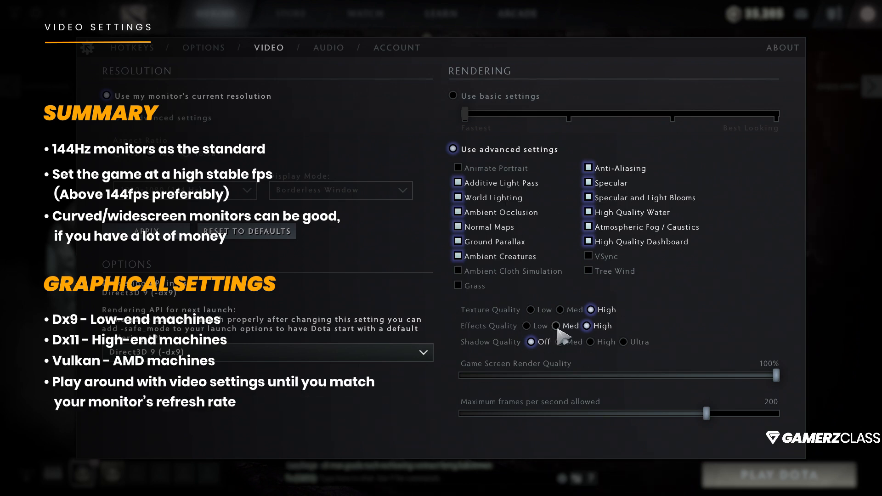
pyautogui.moveTo(640, 349)
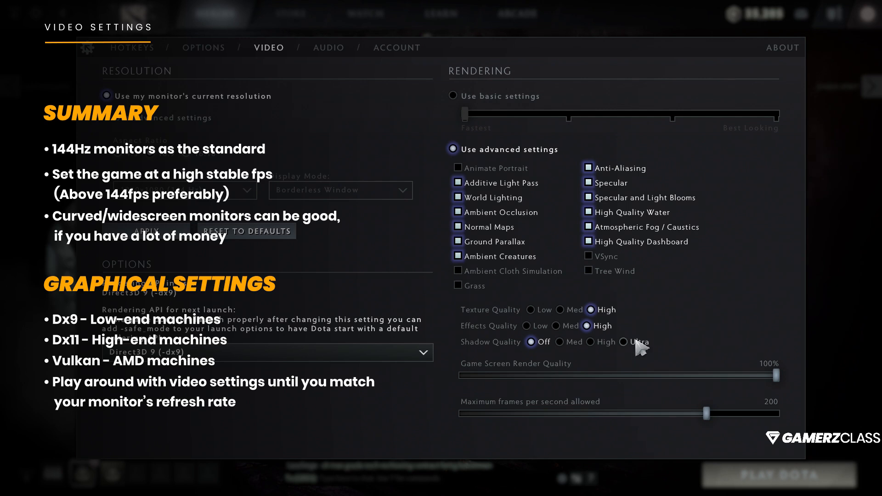
pyautogui.moveTo(713, 242)
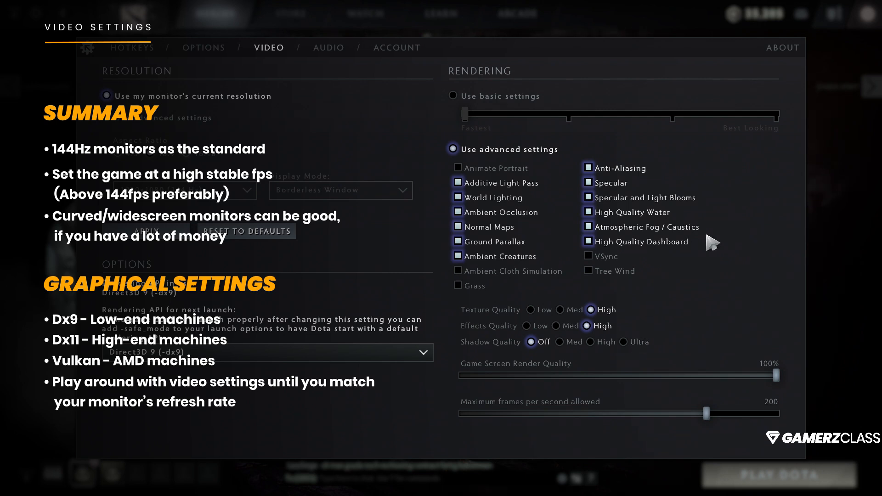
pyautogui.moveTo(440, 211)
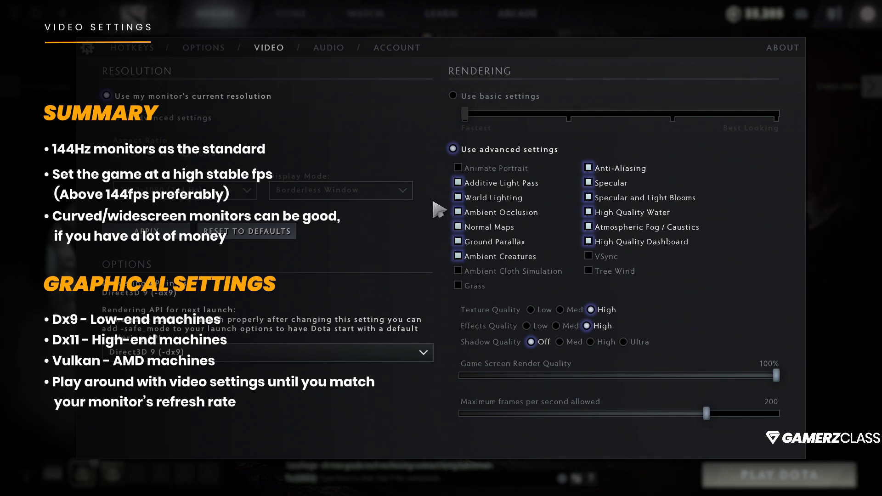